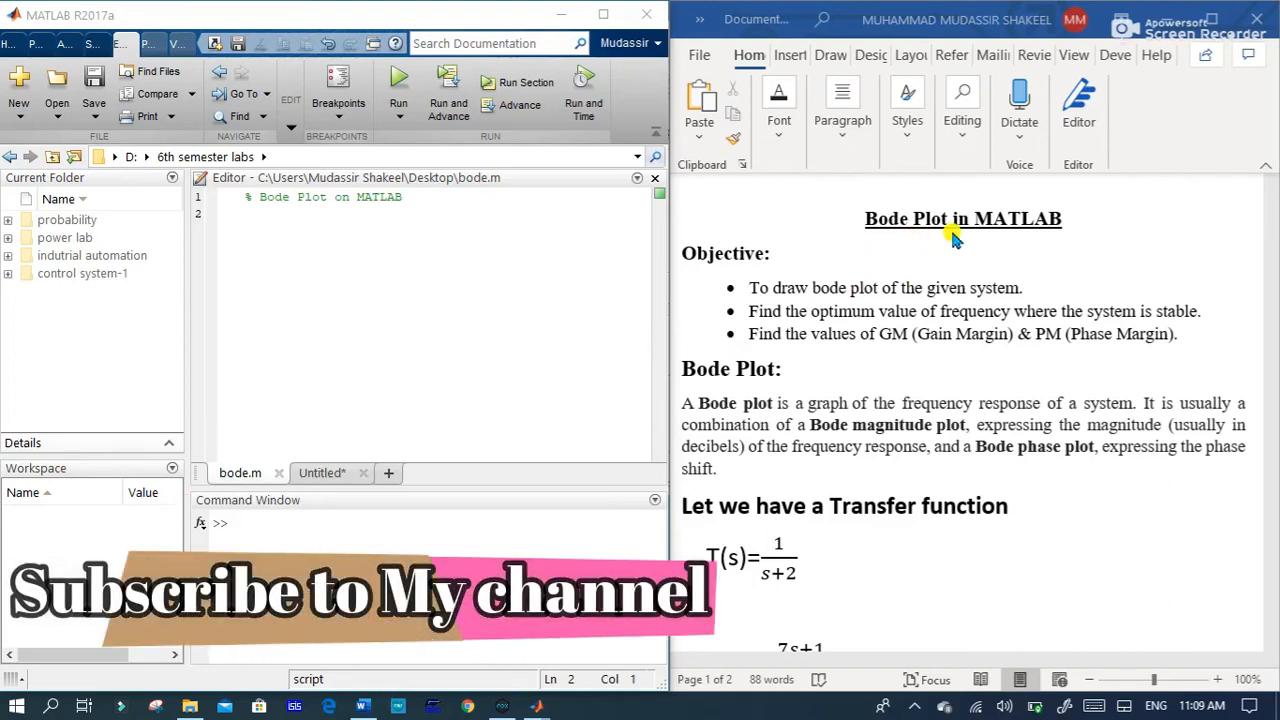
mouse_move(1022, 222)
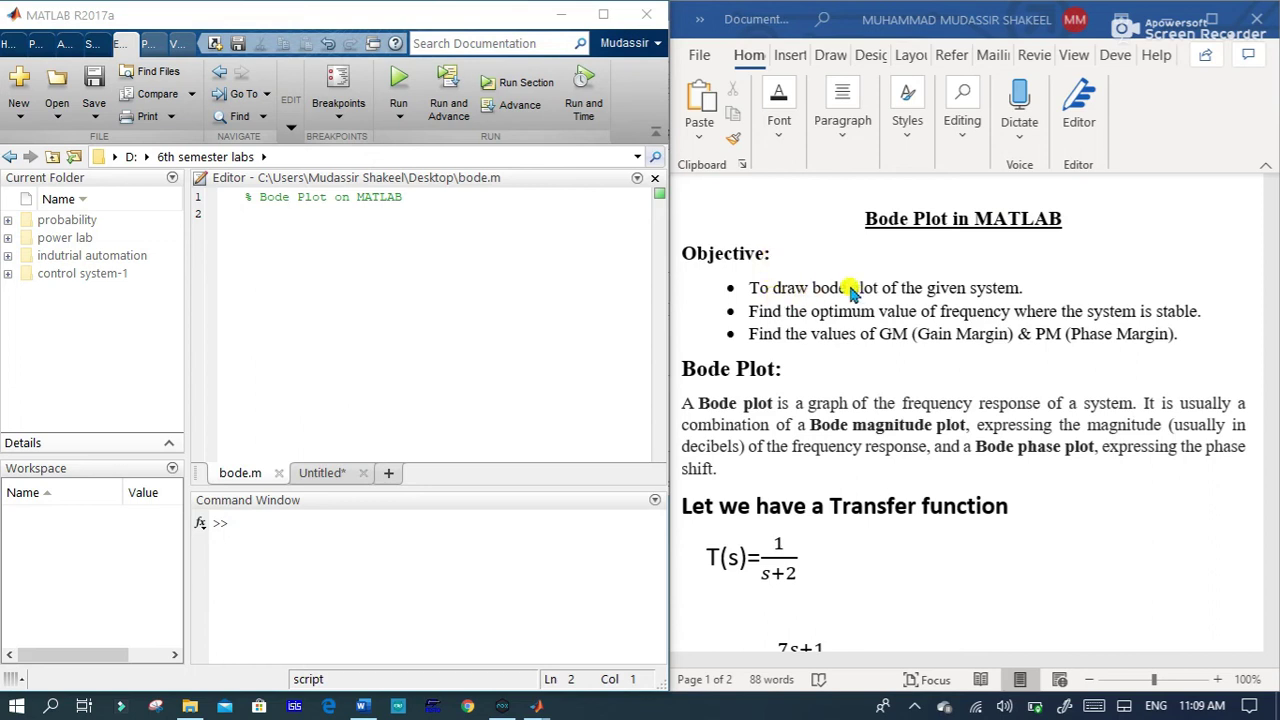
mouse_move(740, 324)
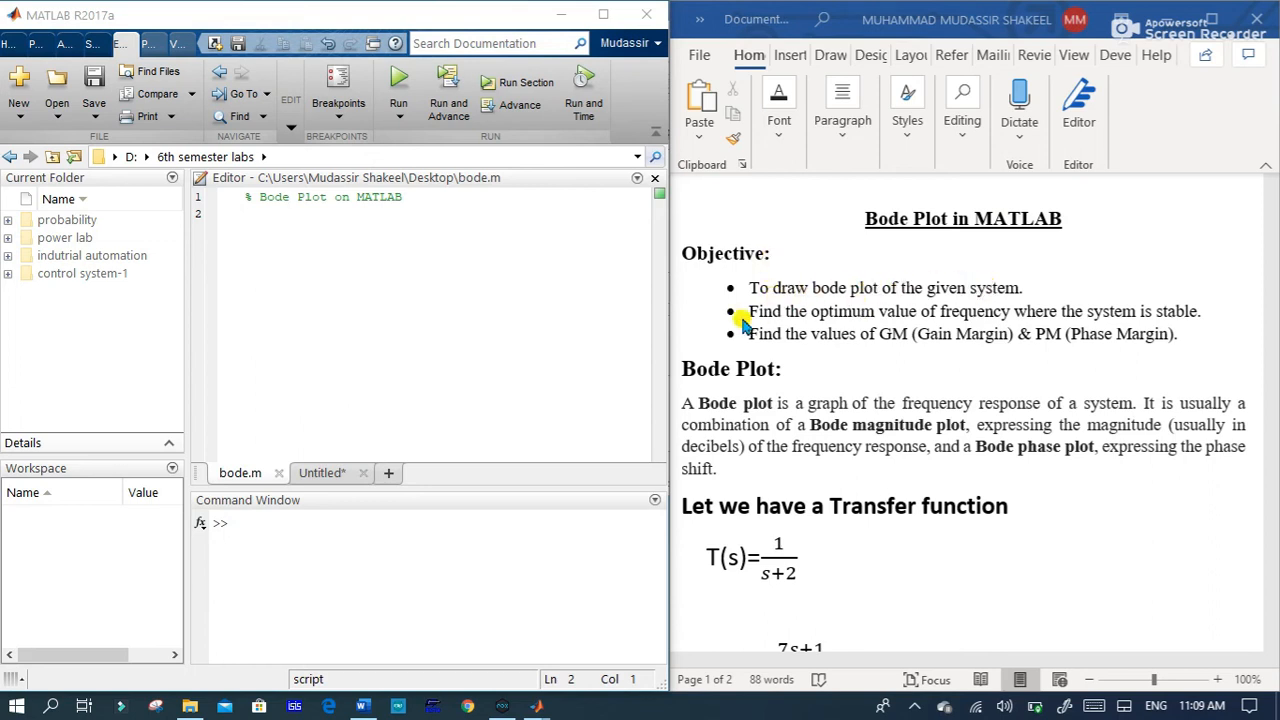
mouse_move(1052, 314)
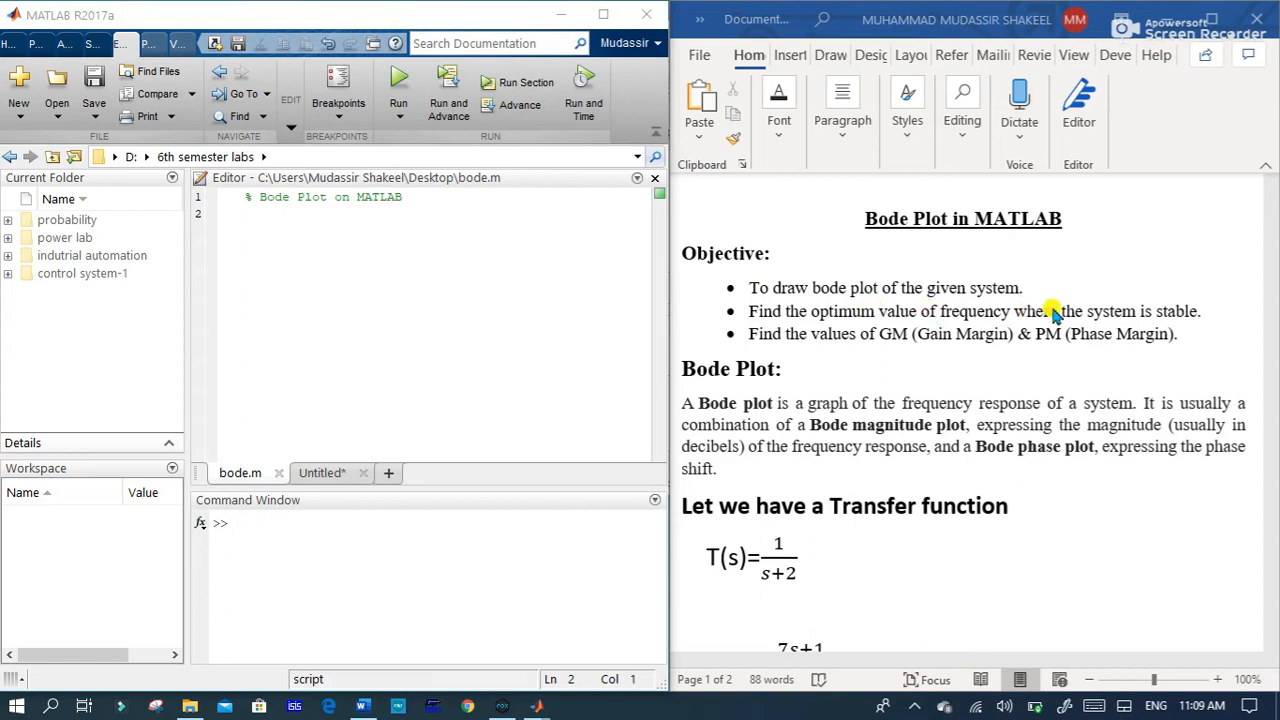
mouse_move(790, 348)
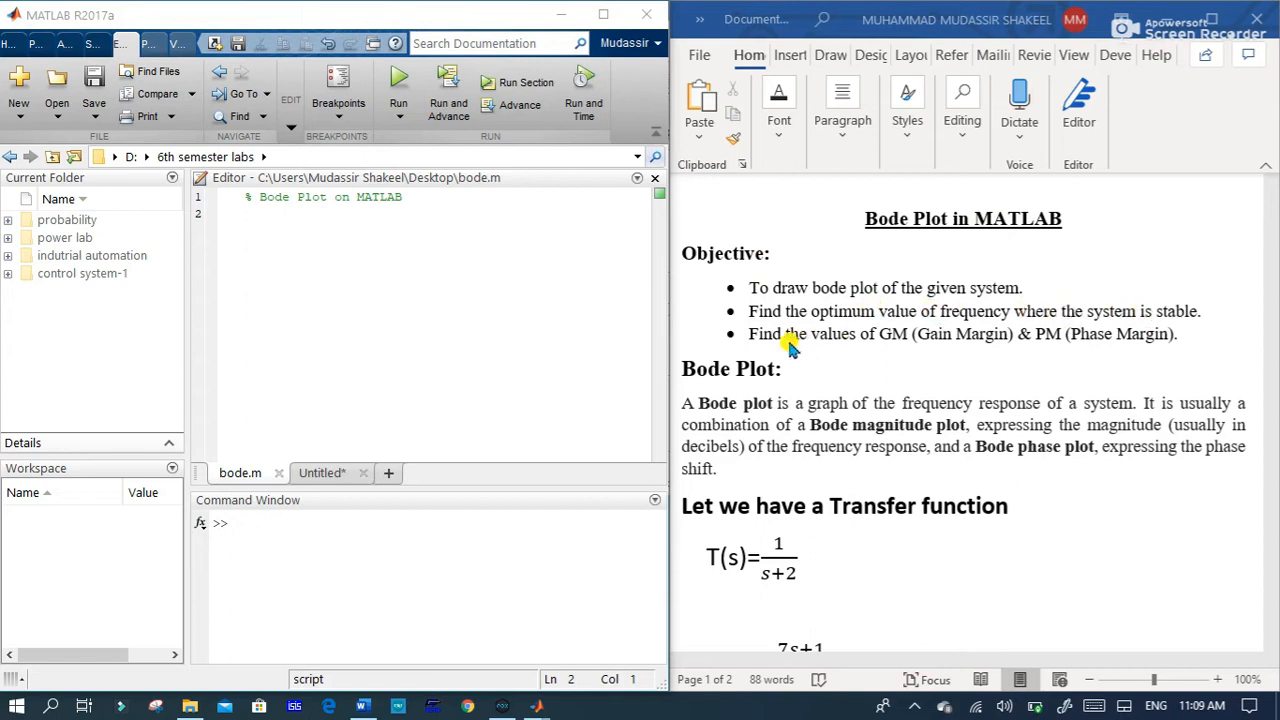
mouse_move(1104, 330)
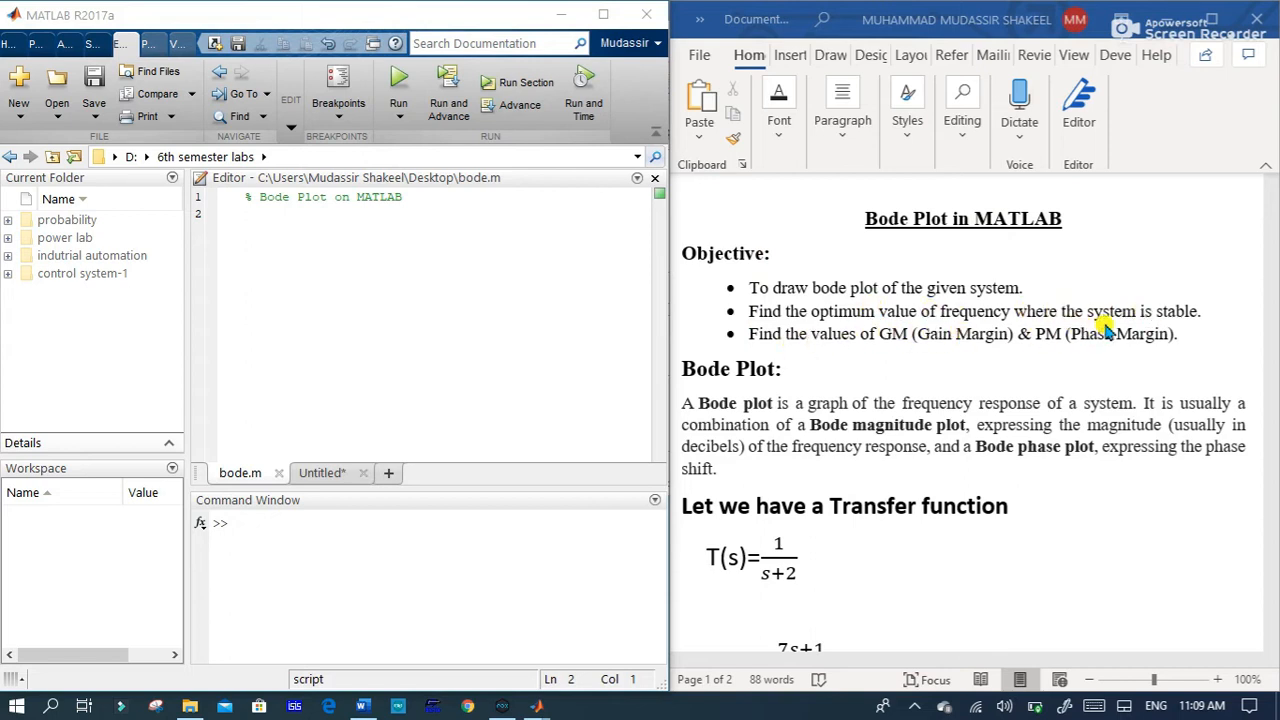
mouse_move(918, 364)
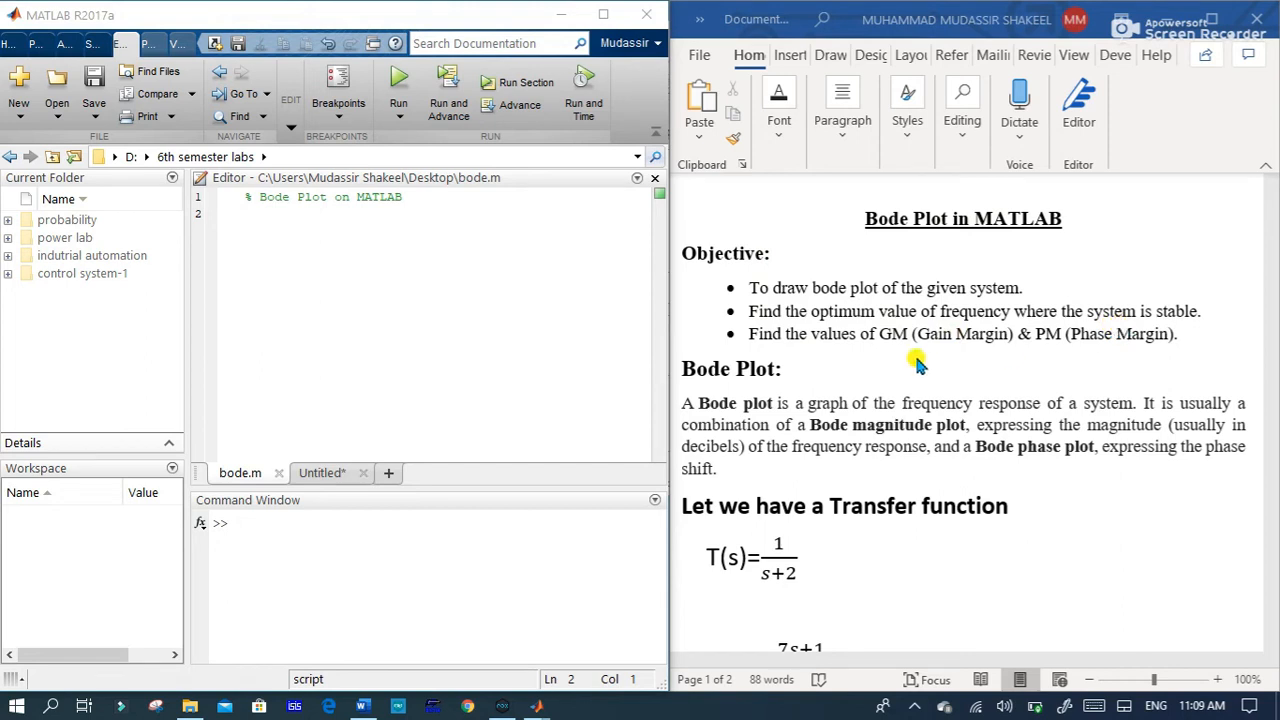
mouse_move(790, 388)
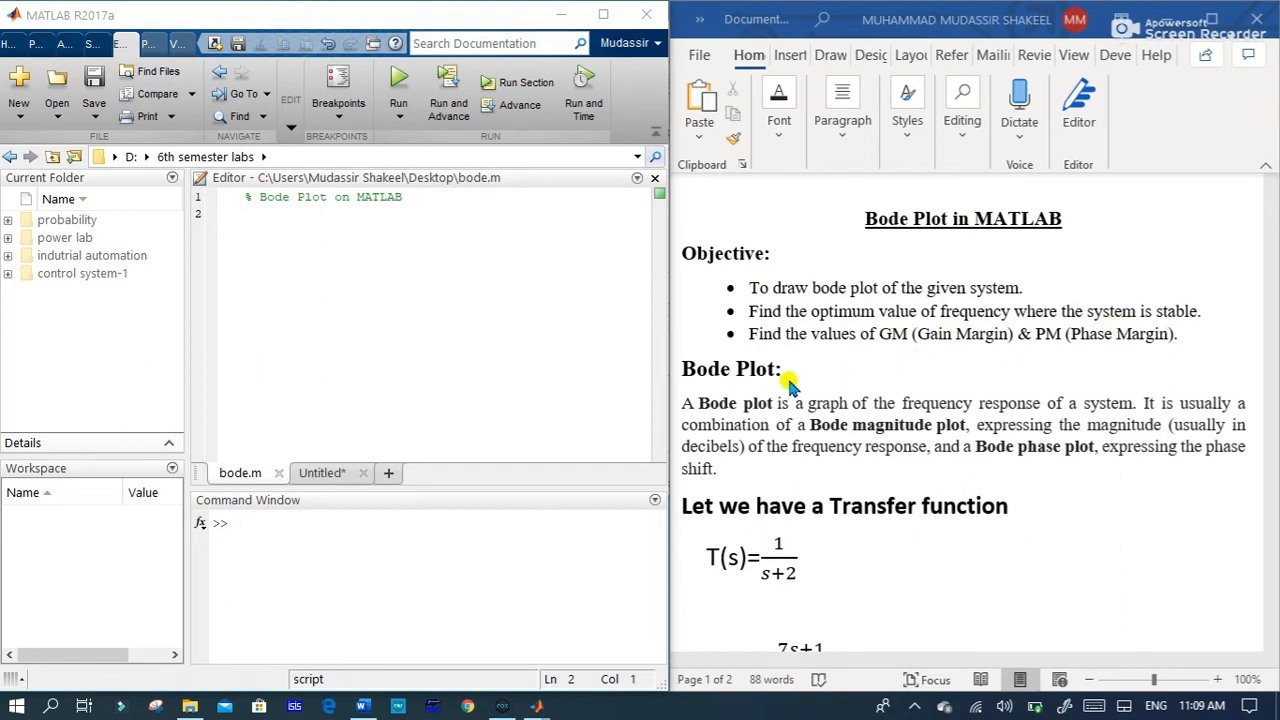
mouse_move(730, 414)
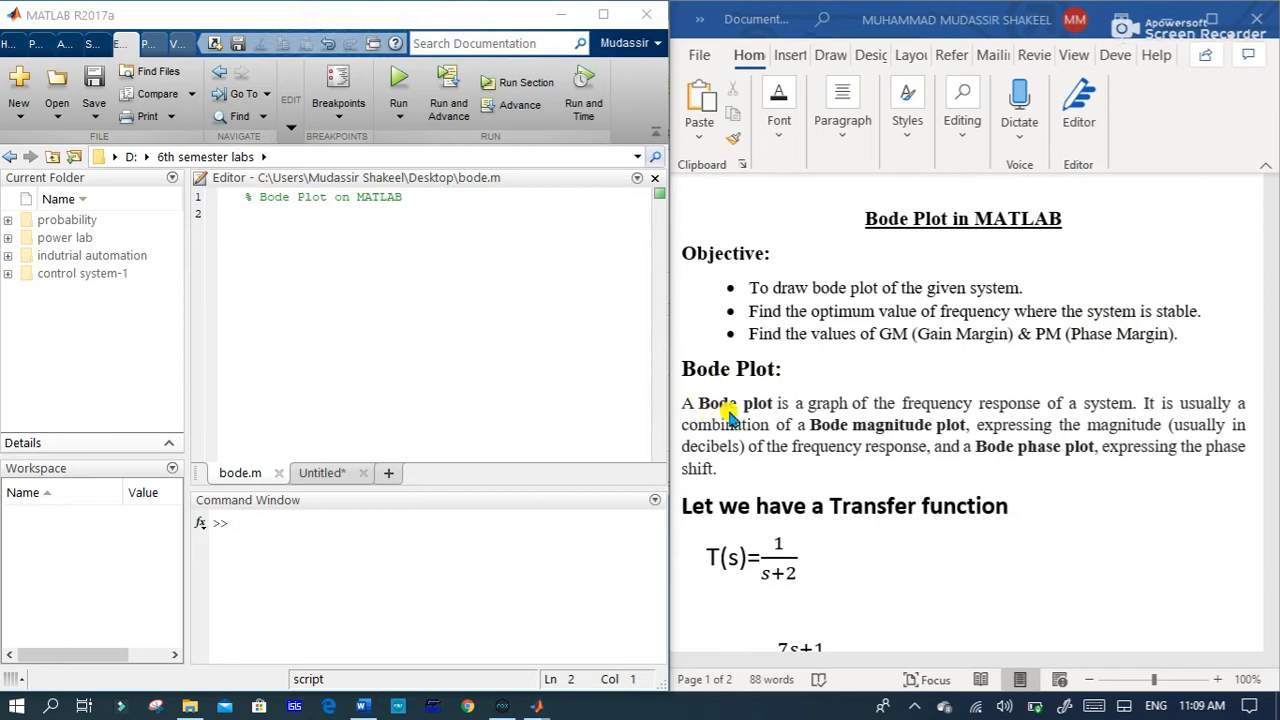
mouse_move(1044, 412)
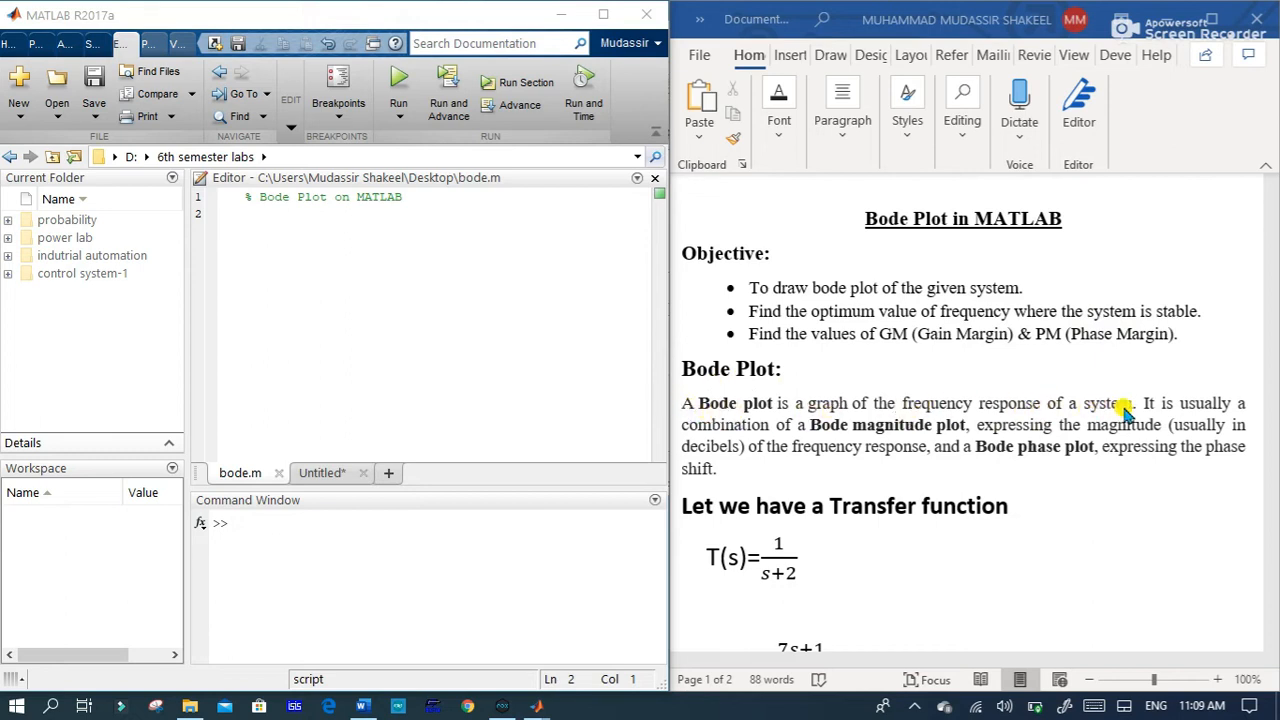
mouse_move(830, 432)
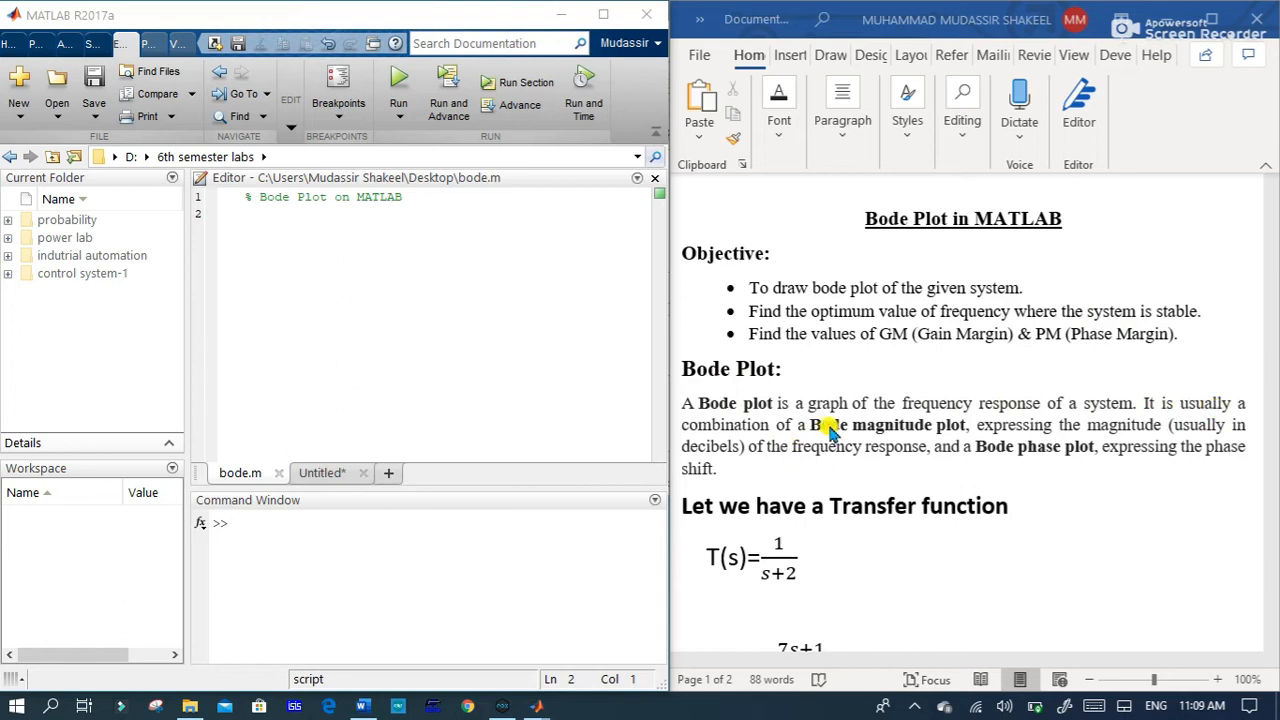
mouse_move(976, 452)
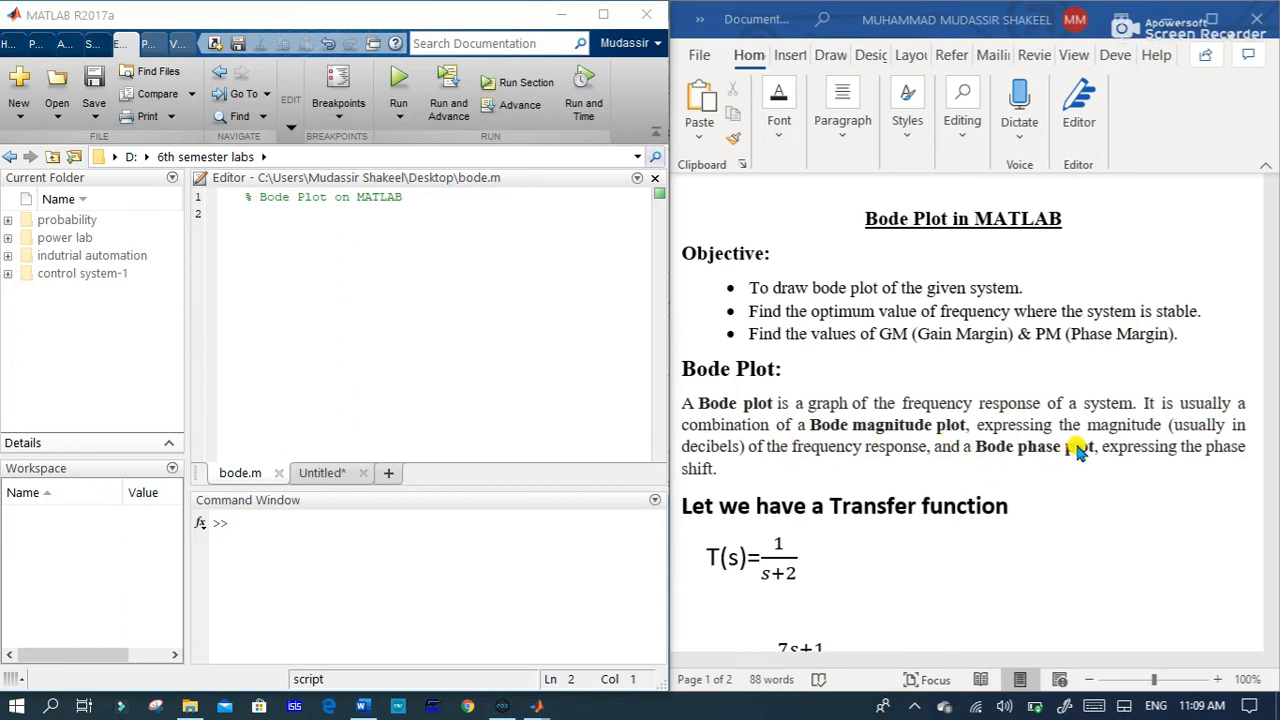
mouse_move(1030, 430)
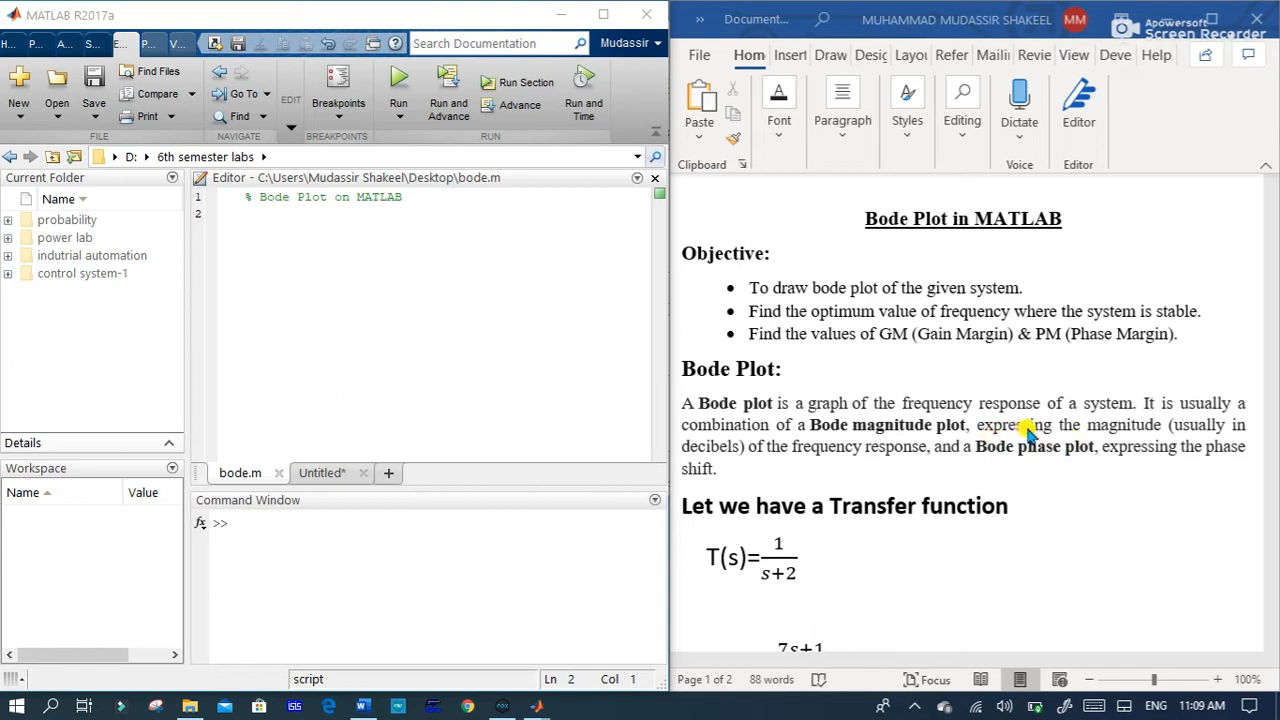
mouse_move(804, 444)
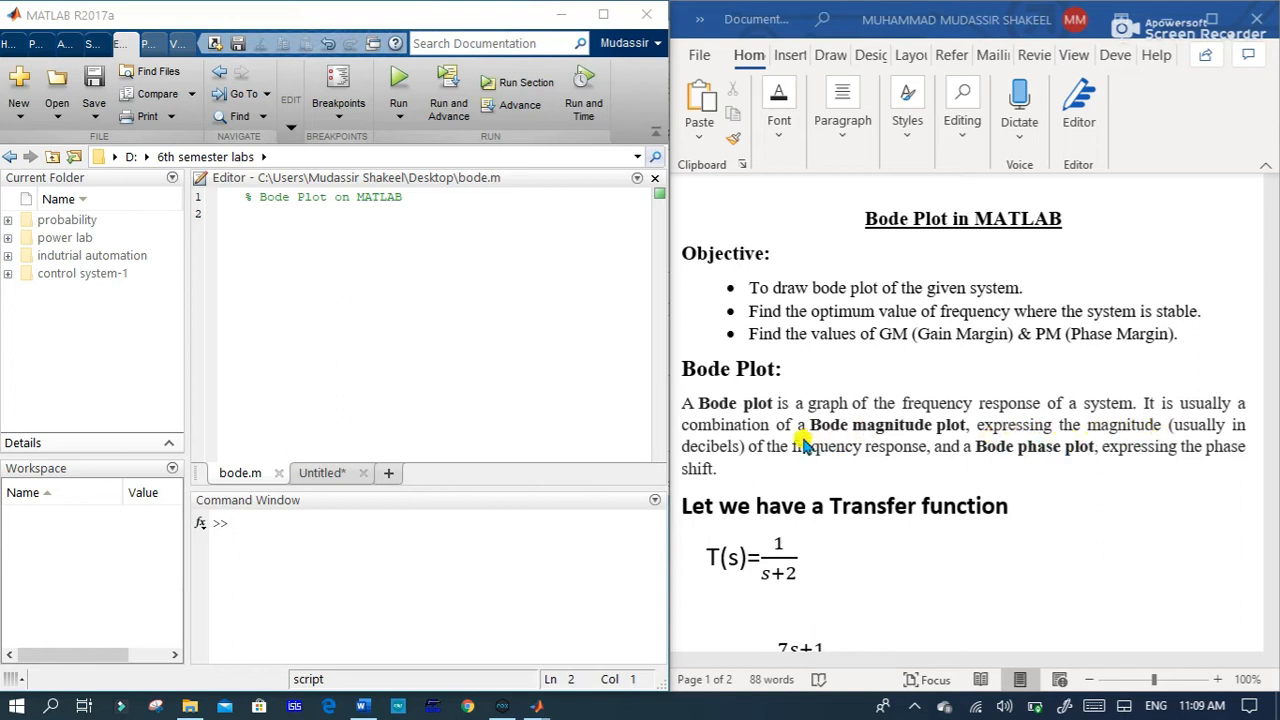
mouse_move(1100, 412)
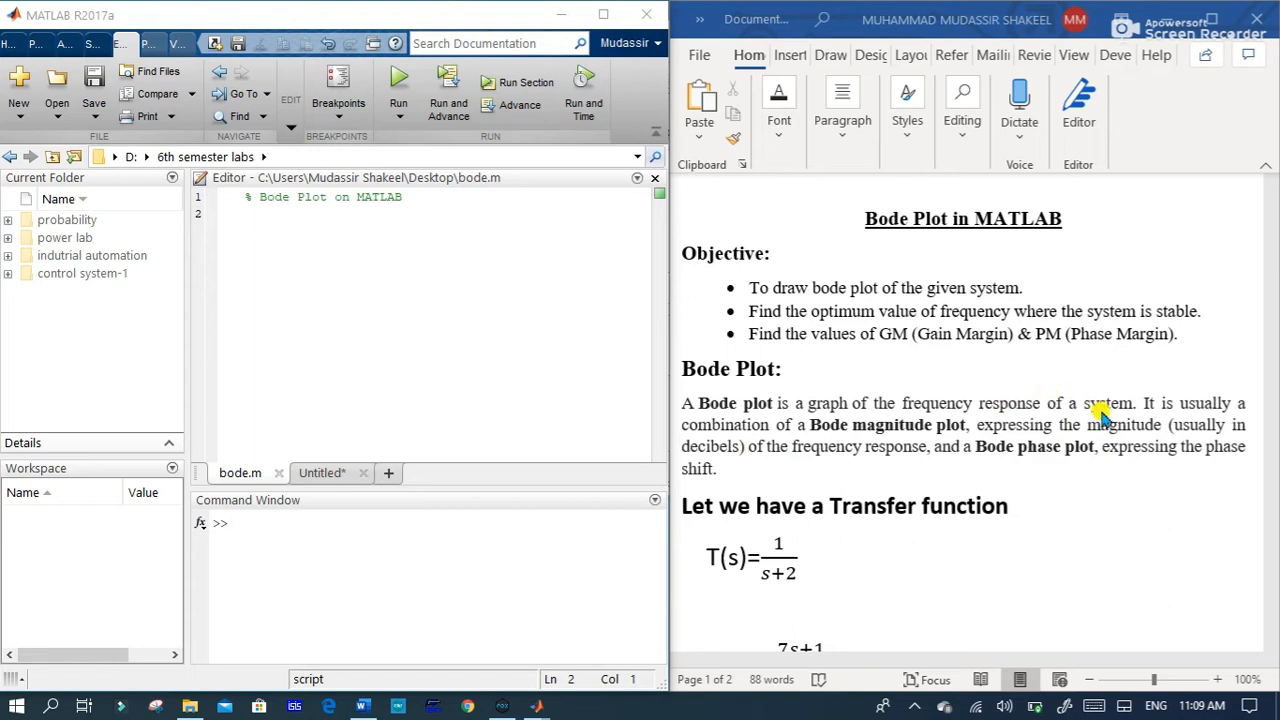
mouse_move(1044, 482)
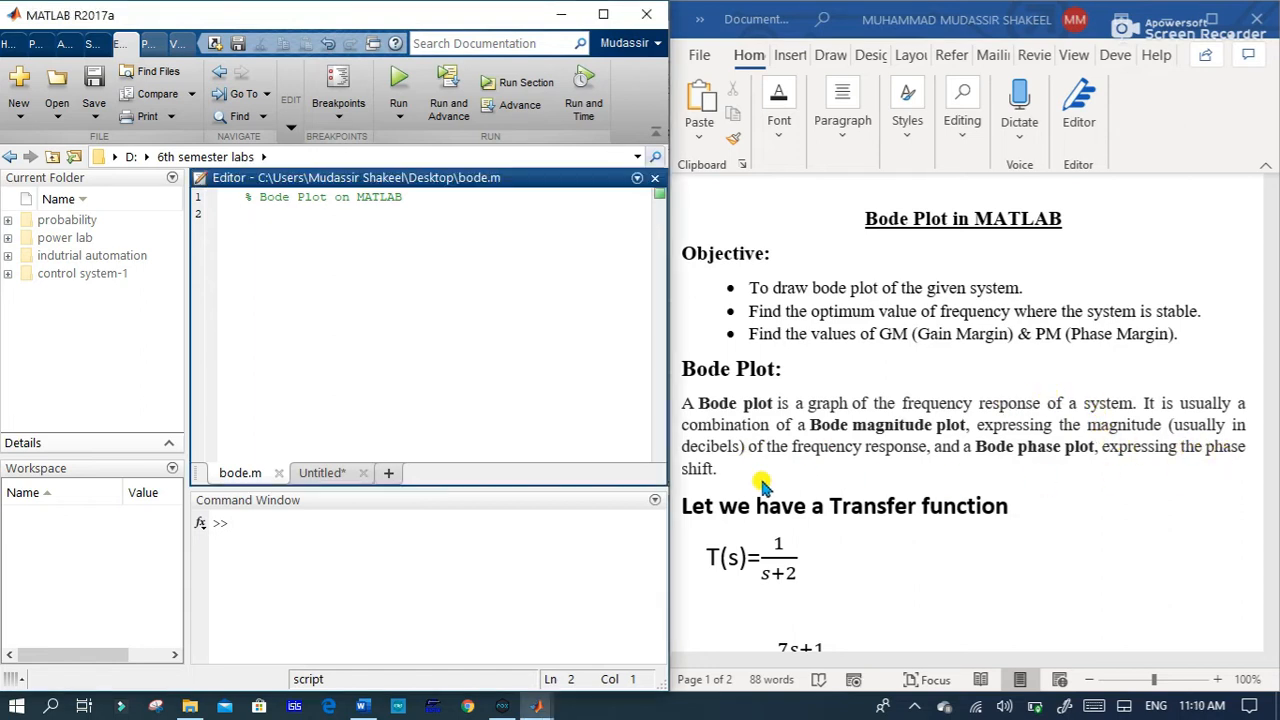
Step: Define the coefficient vectors num=[1]; and den=[1 2] in bode.m
click(400, 264)
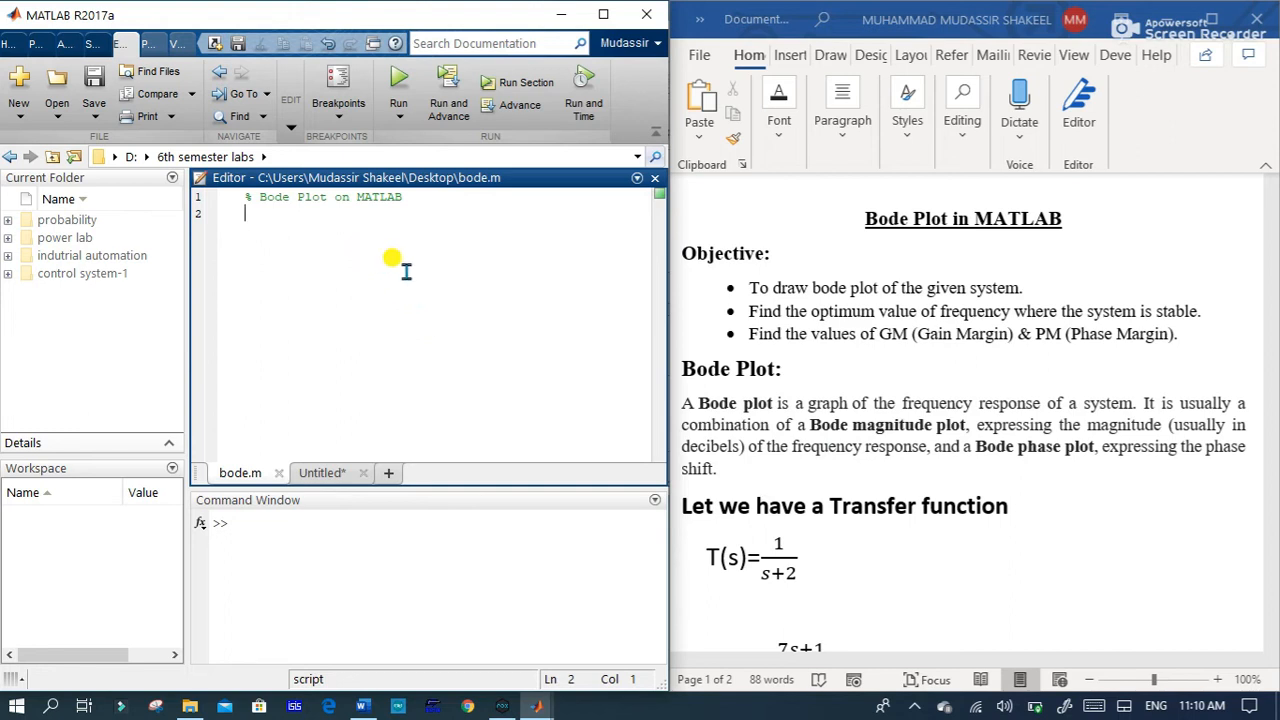
mouse_move(890, 544)
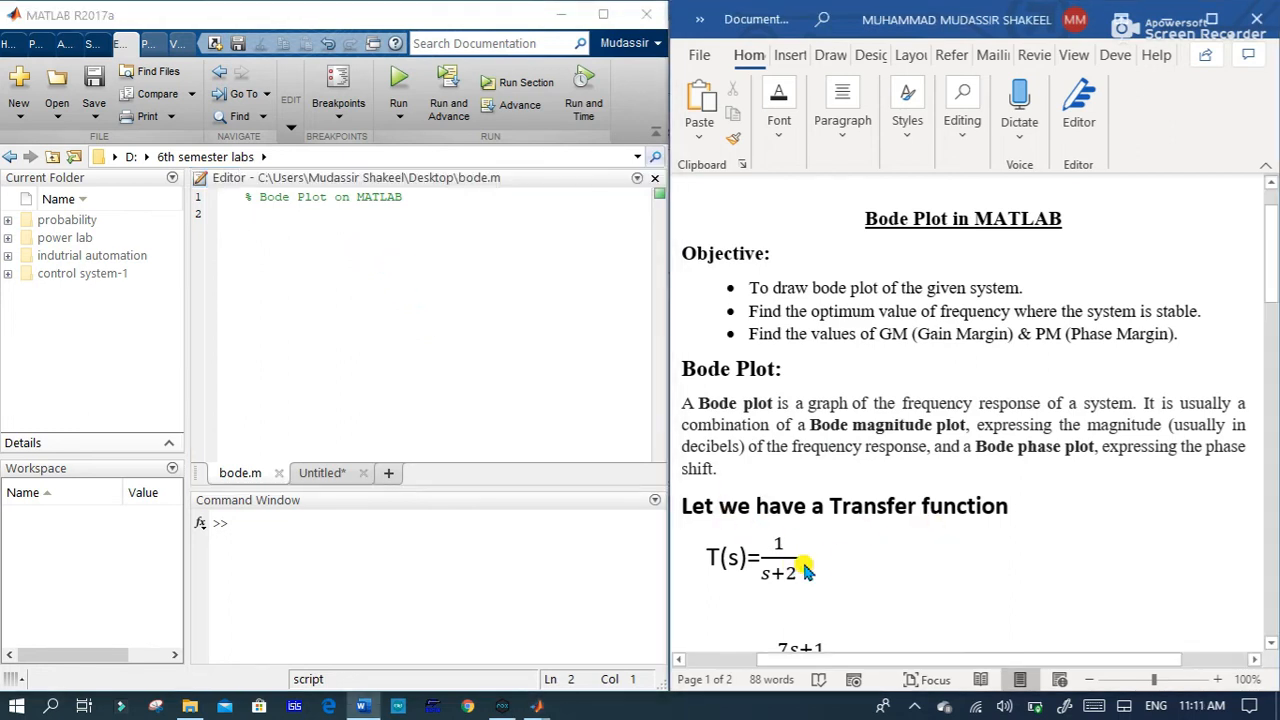
click(776, 556)
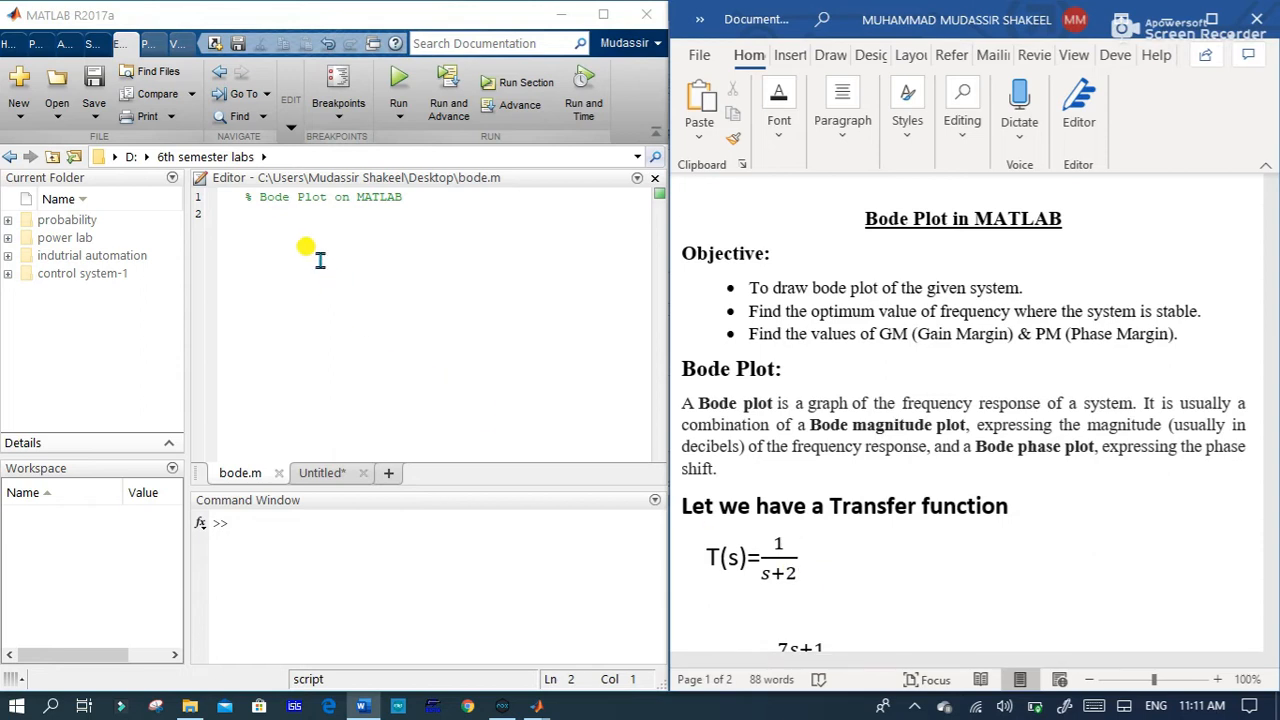
click(280, 220)
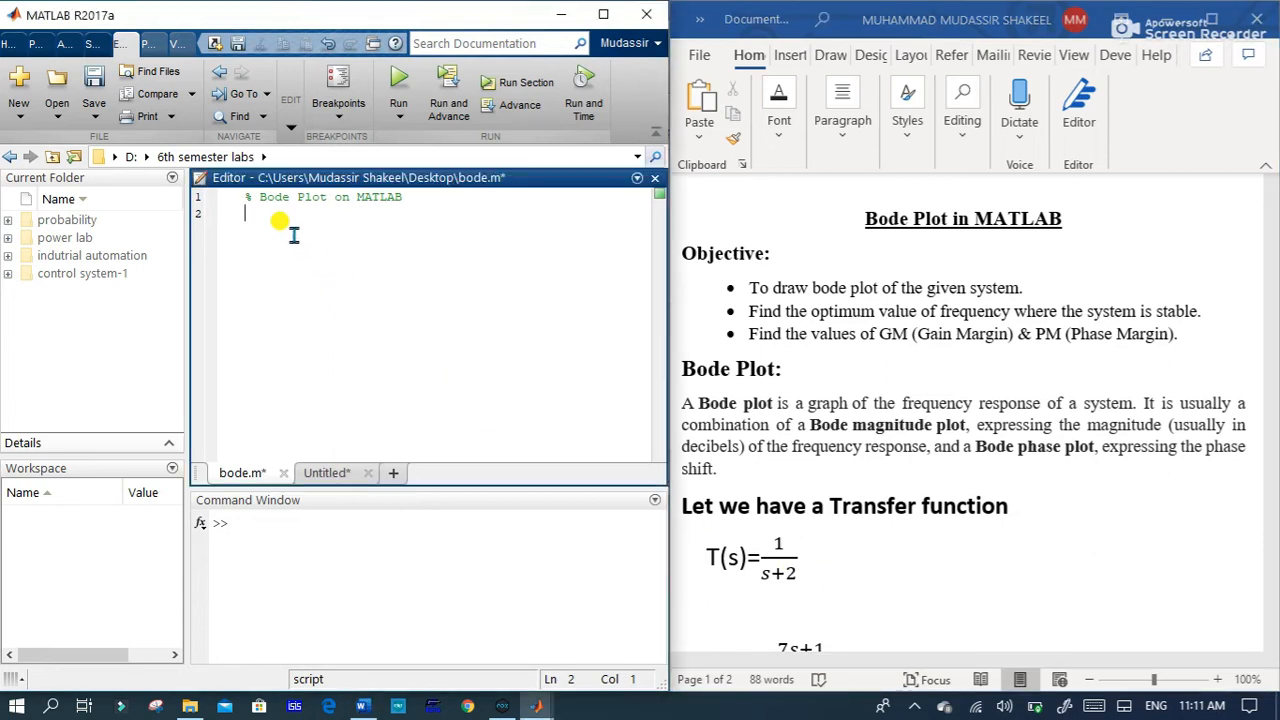
text(num)
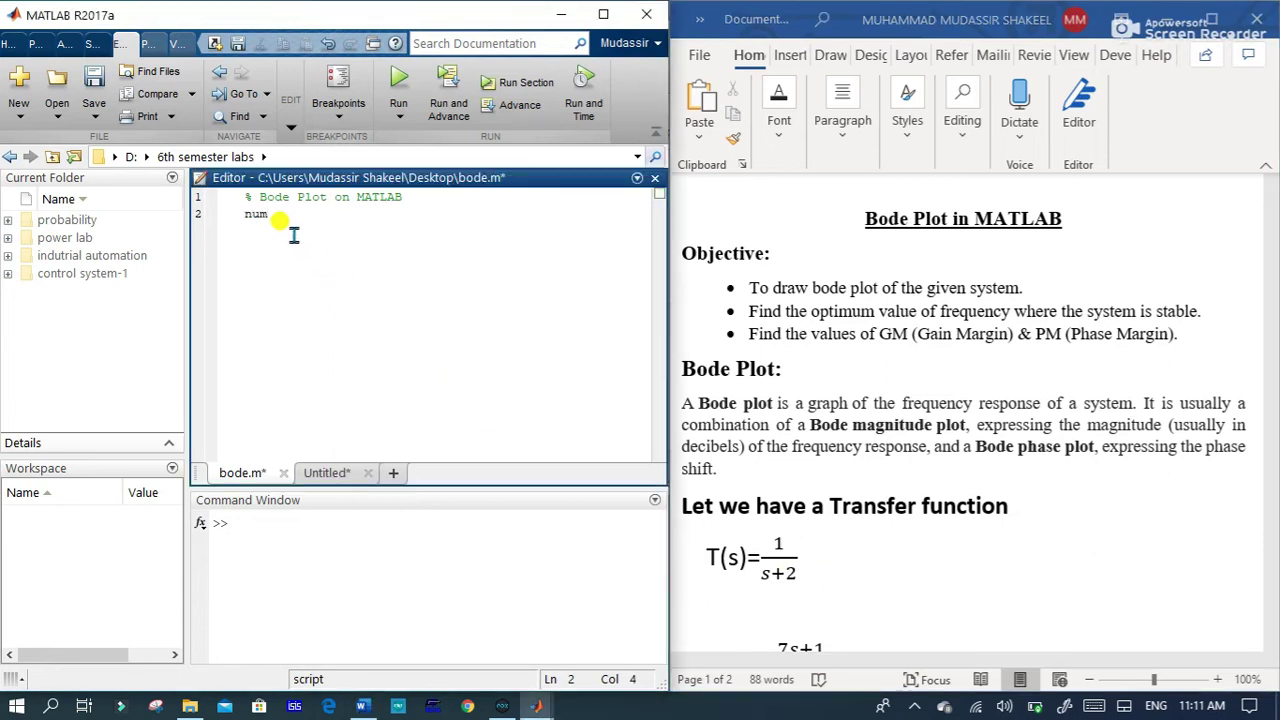
text(=[1)
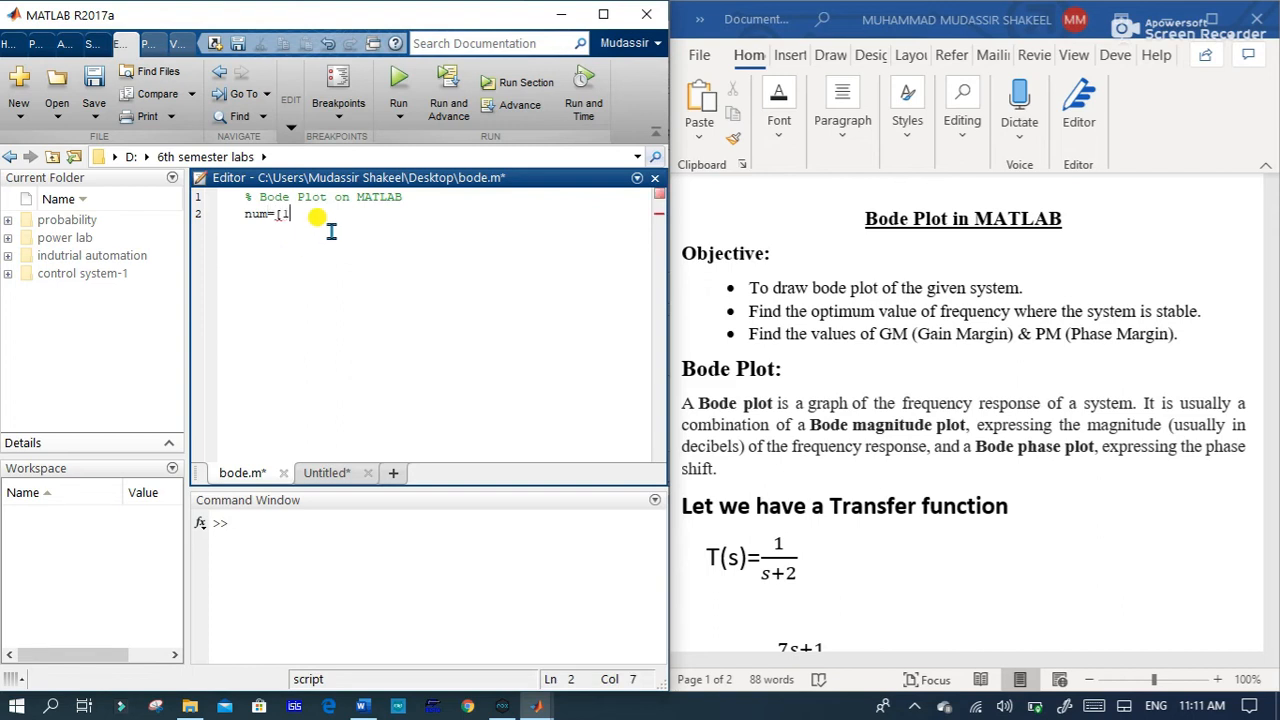
text(];)
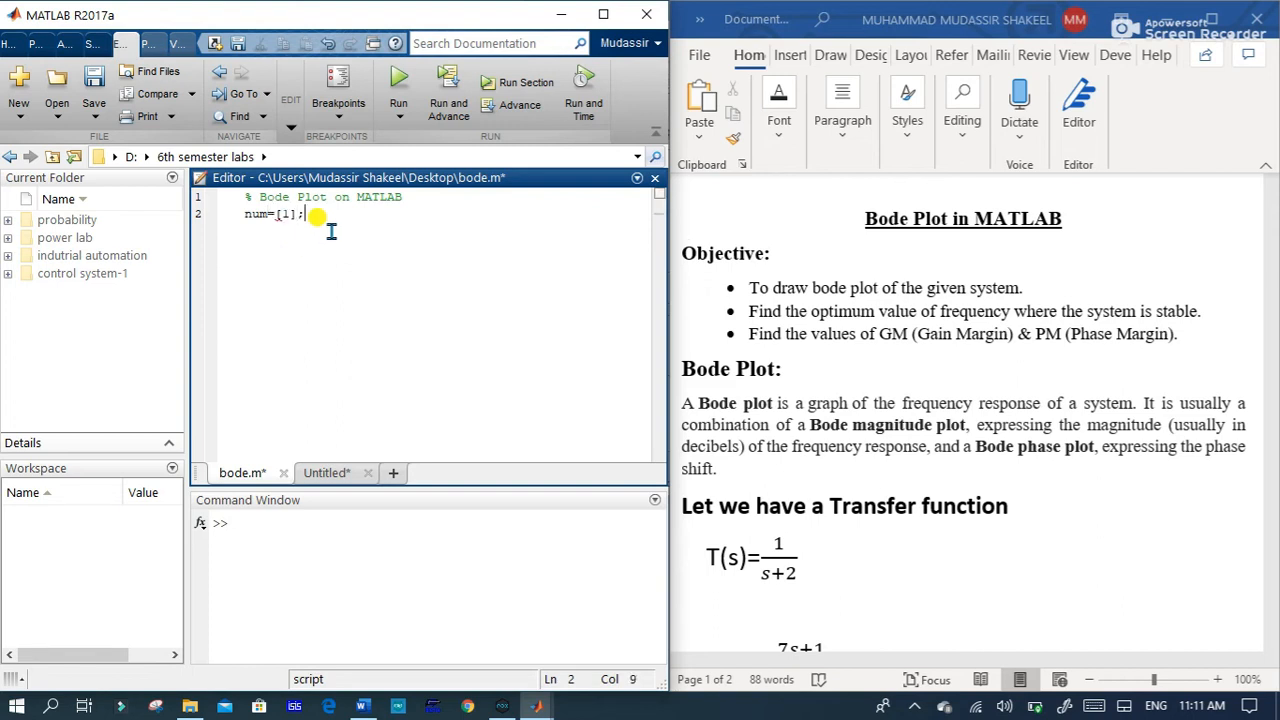
text(de)
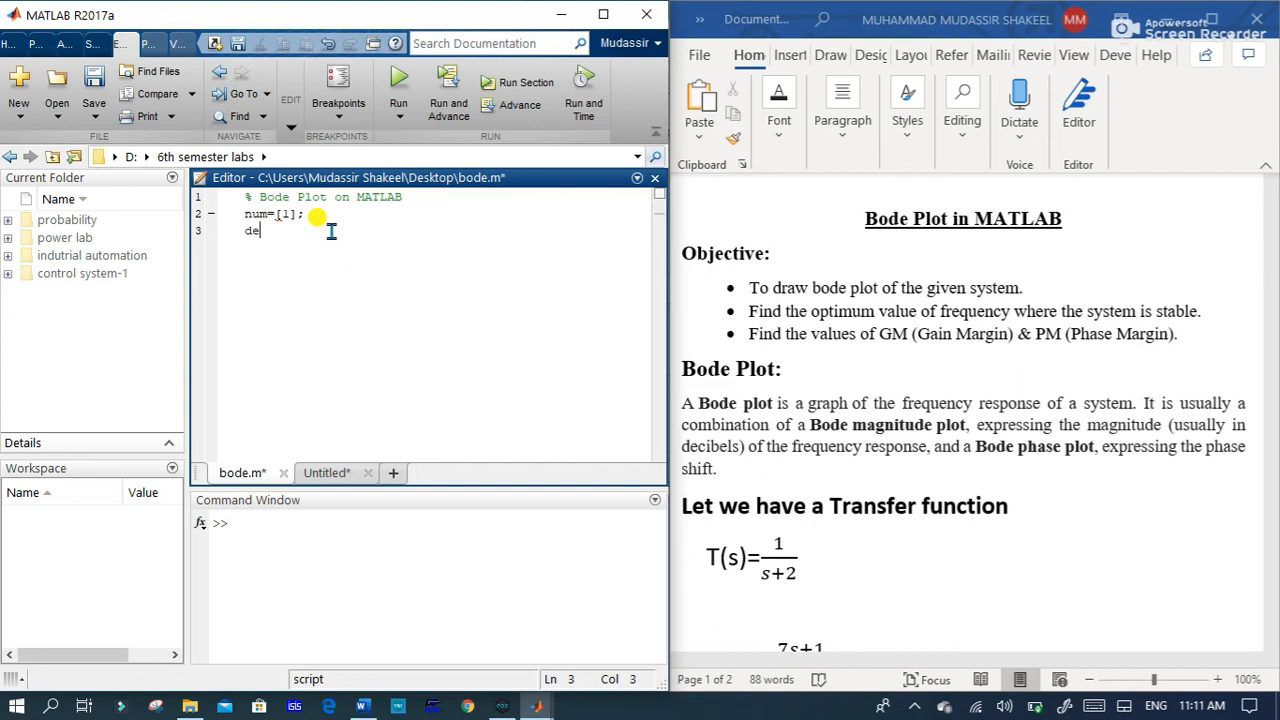
text(n=)
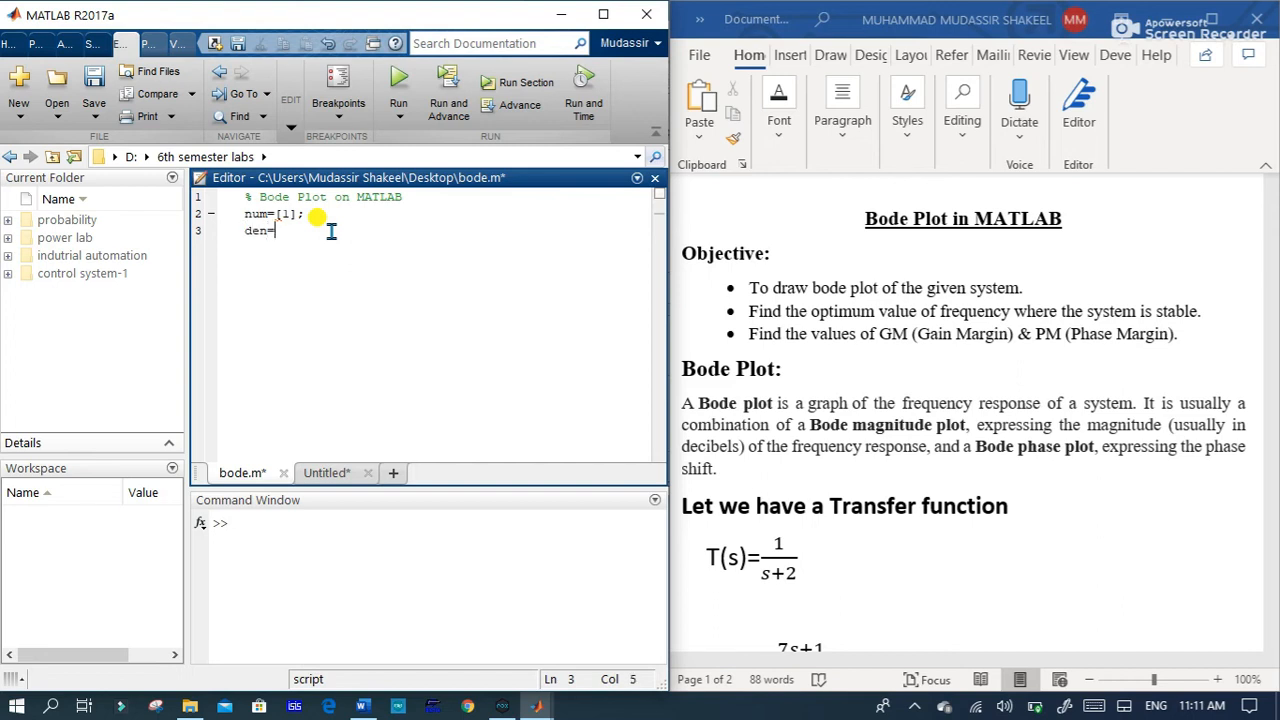
text([1)
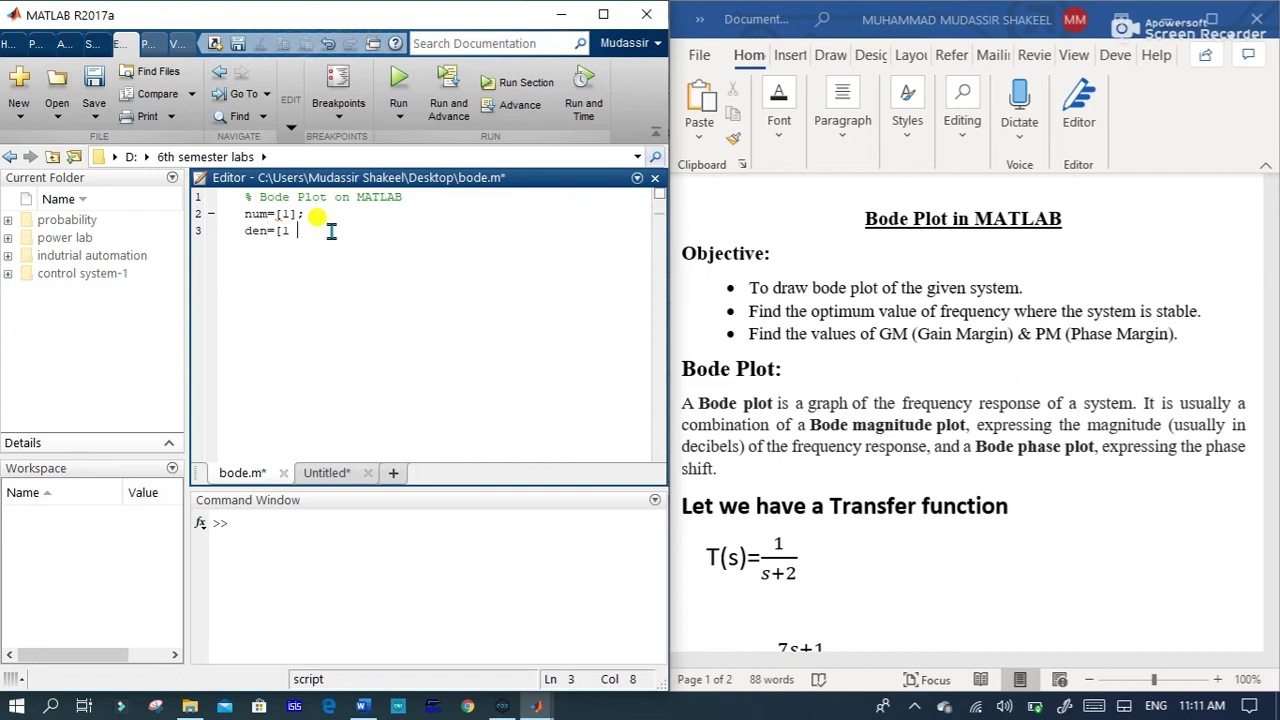
text(2];)
text(g=)
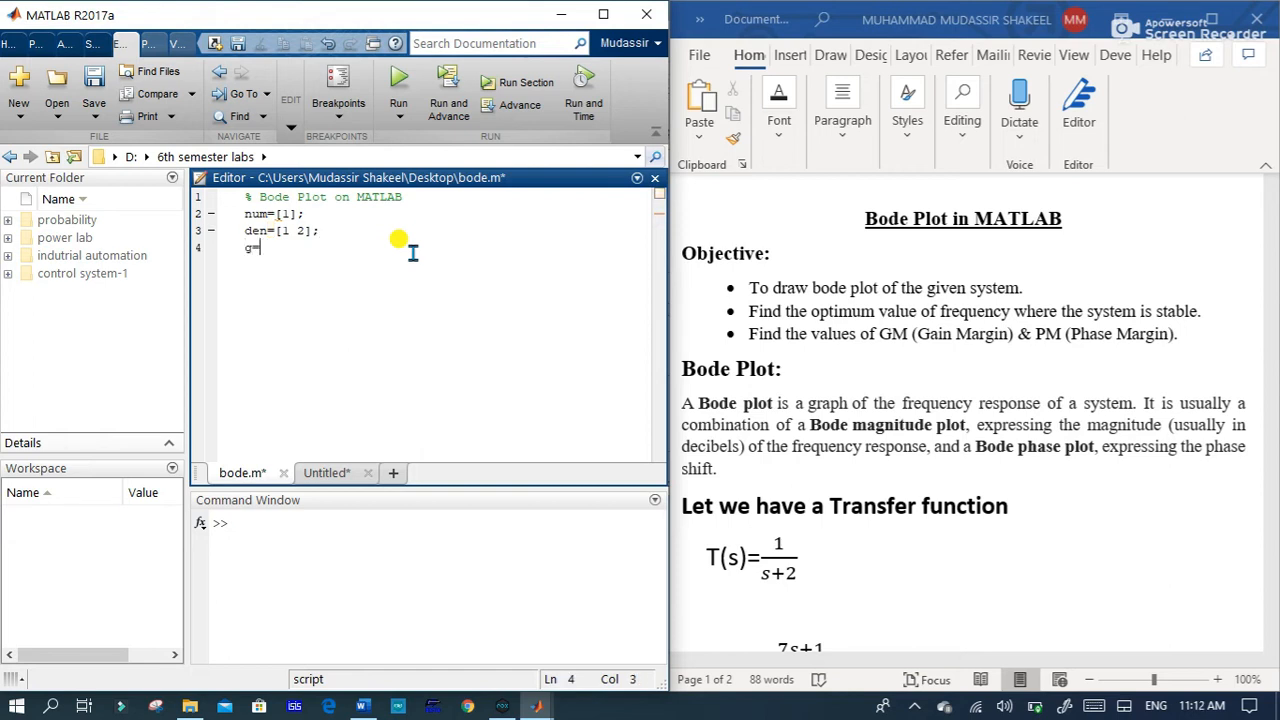
Step: Add g=tf(num,den), then save and run the script to display 1/(s+2)
text(tf)
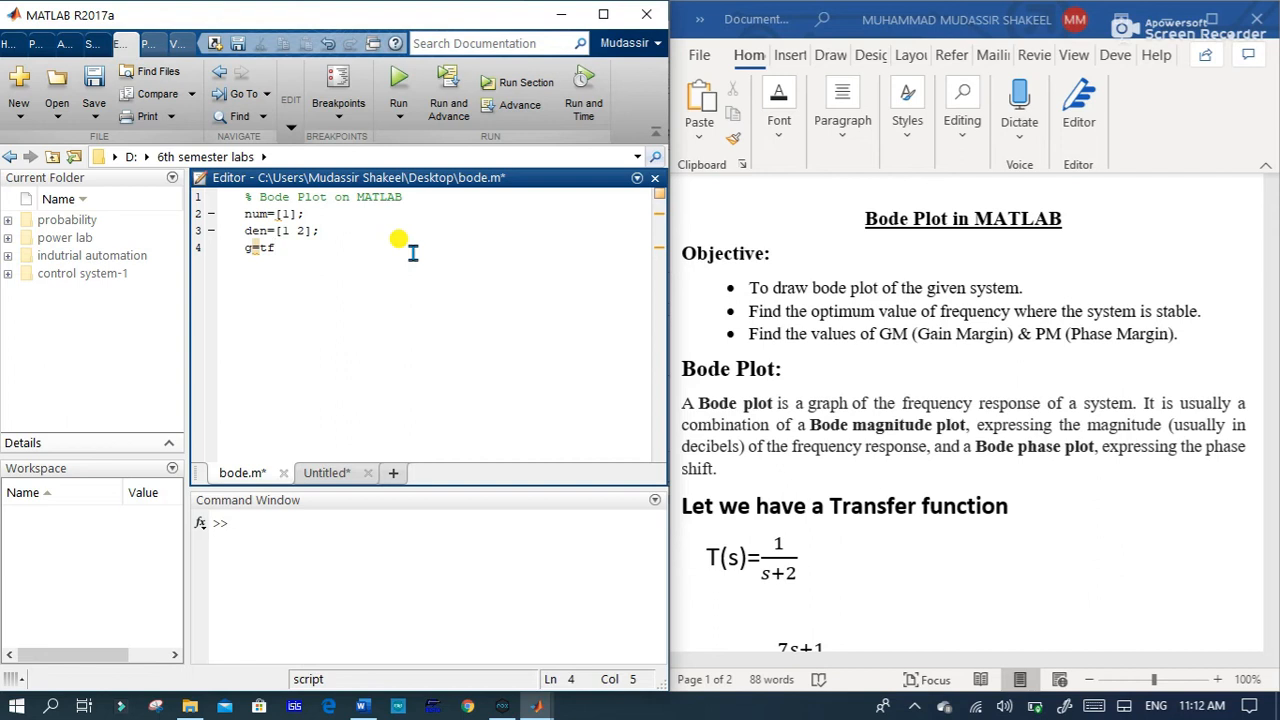
text(()
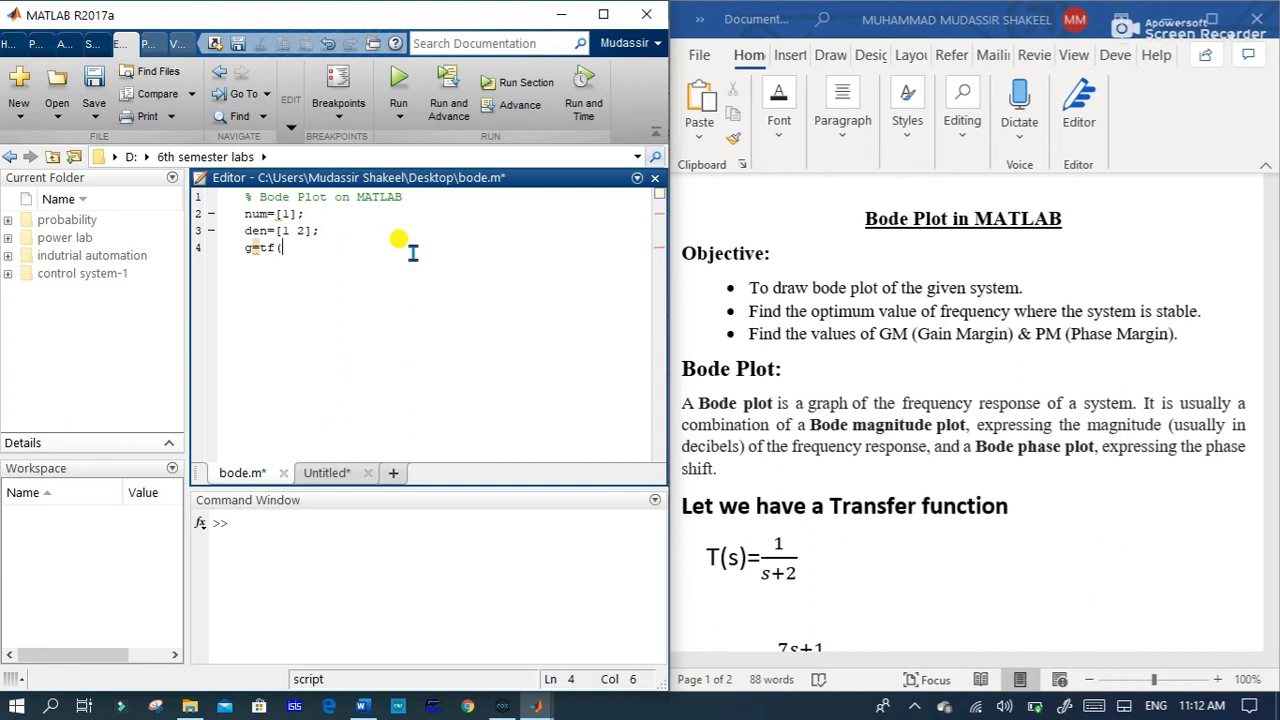
text(num)
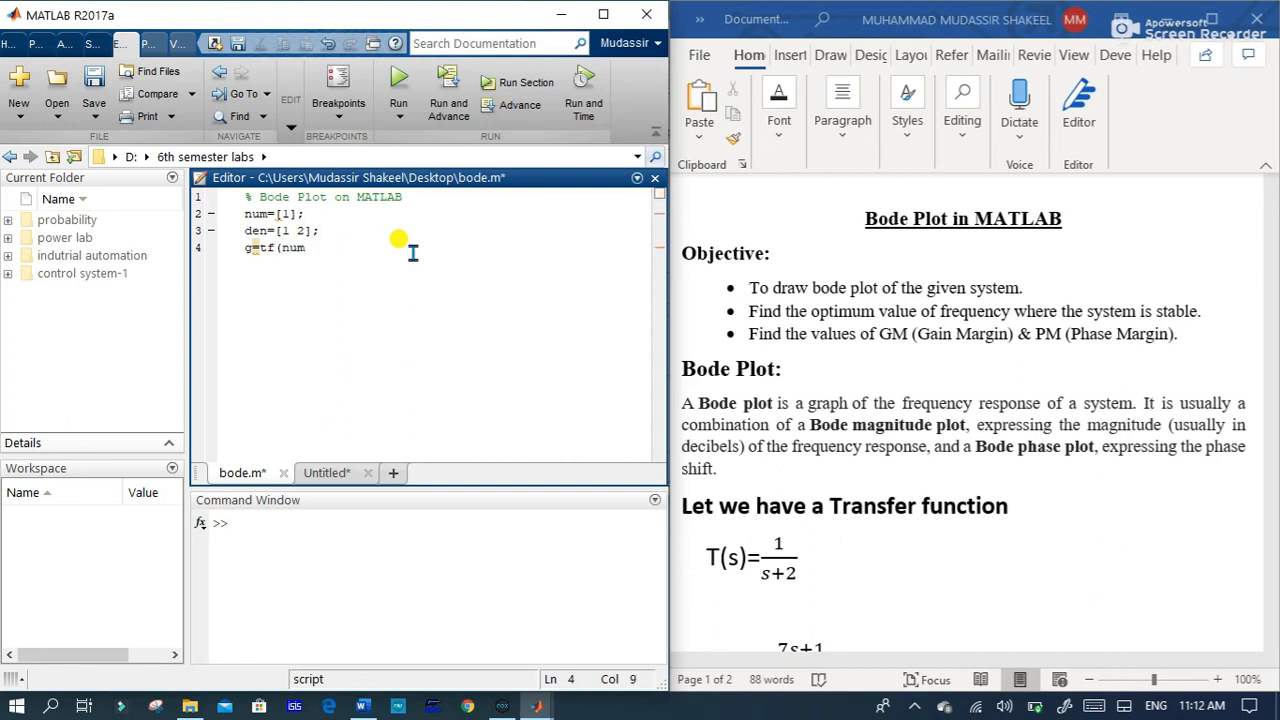
text(,den))
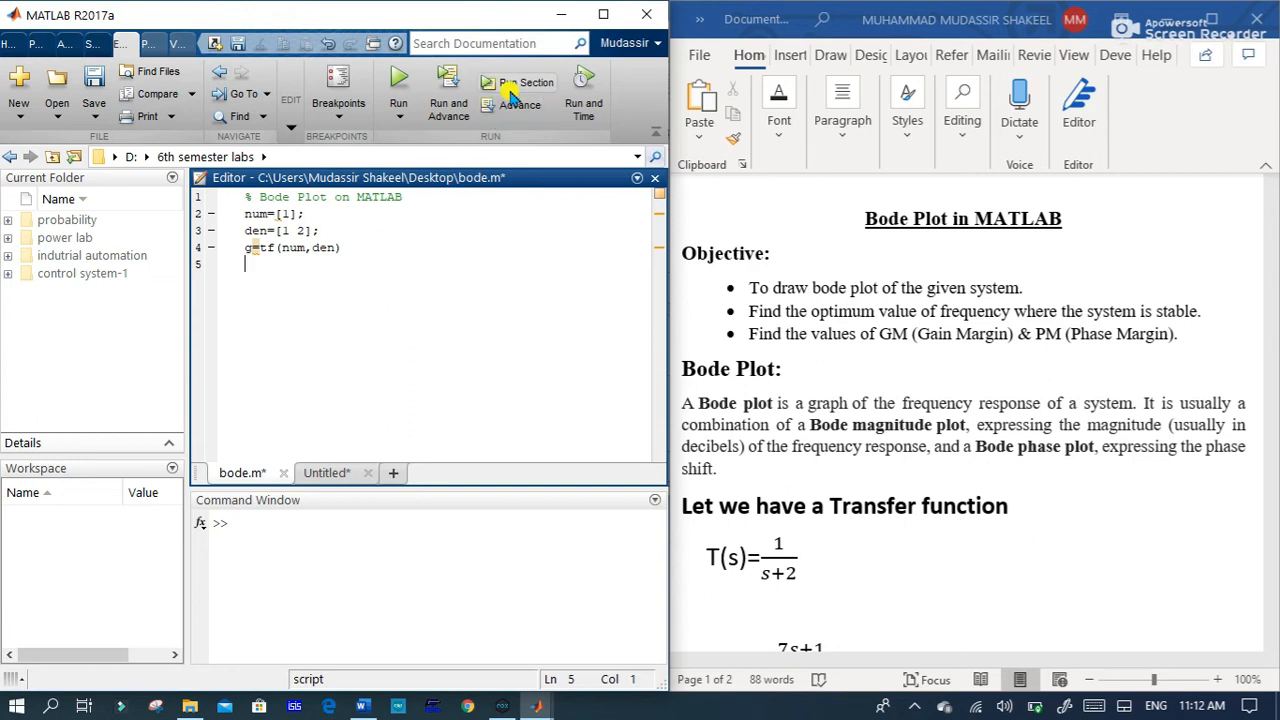
click(398, 90)
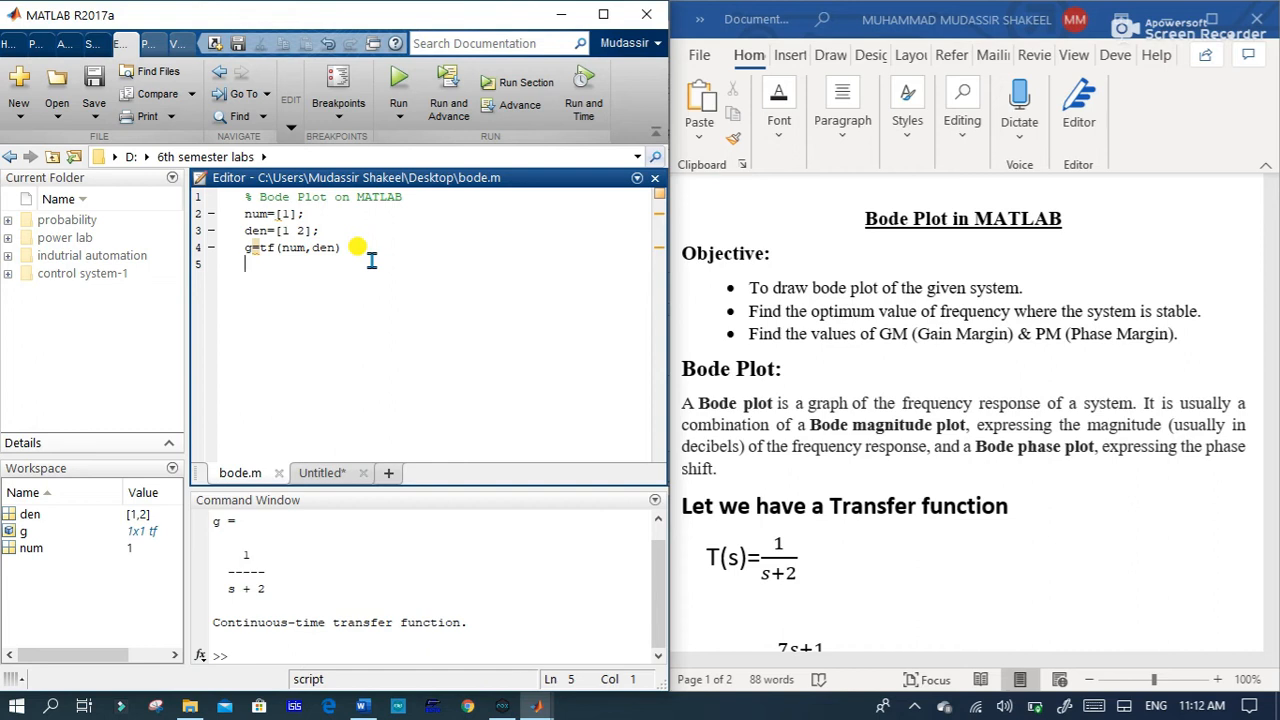
Step: Add a bode(g) line to the script for the 1/(s+2) Bode diagram
text(bo)
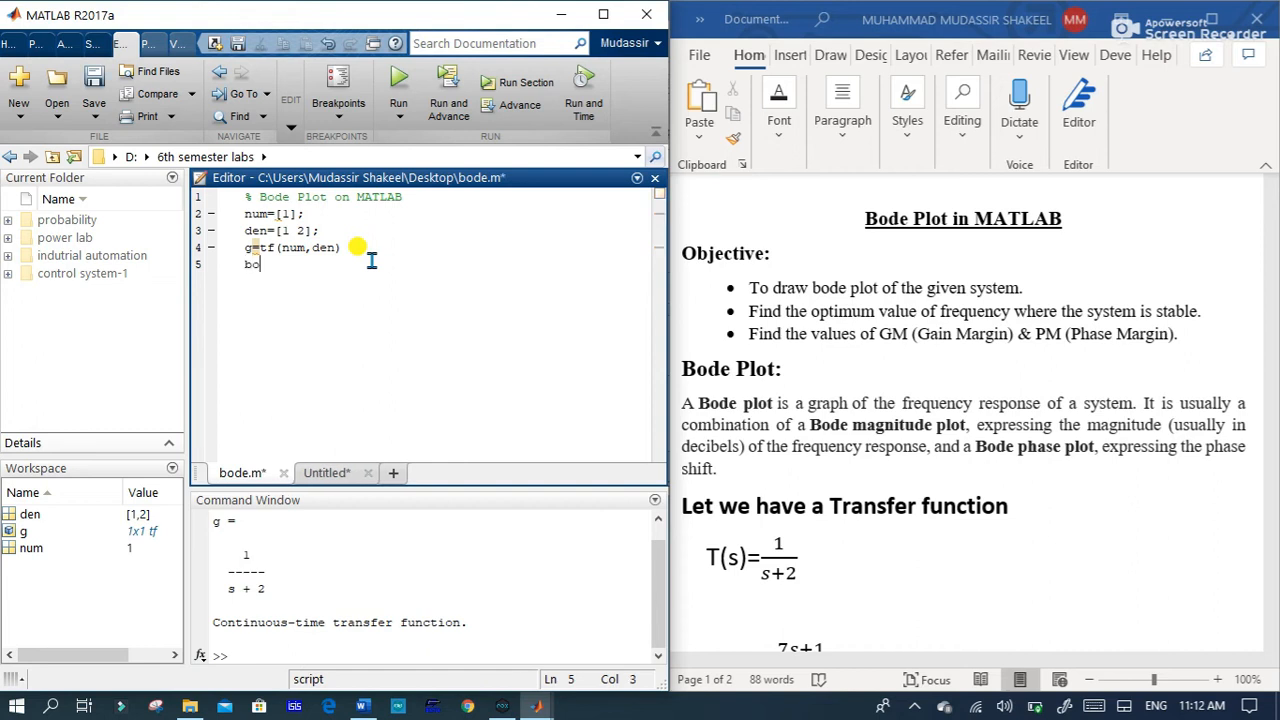
text(de)
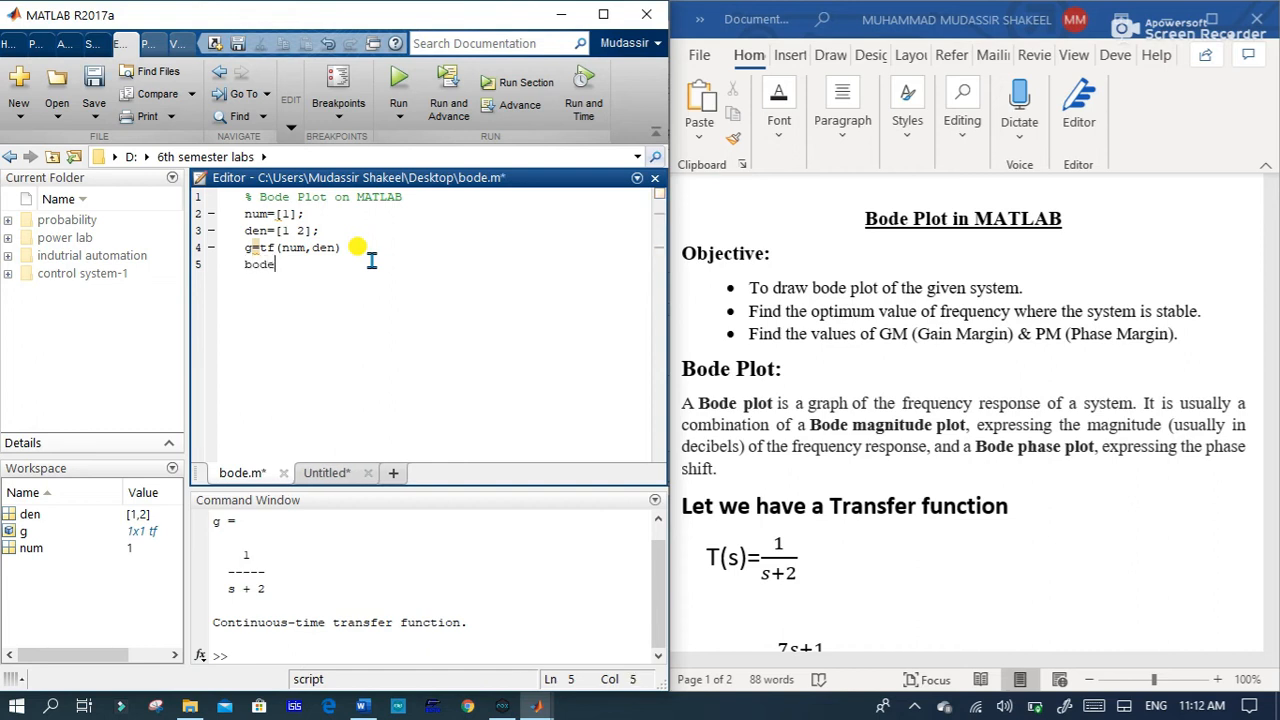
text(()
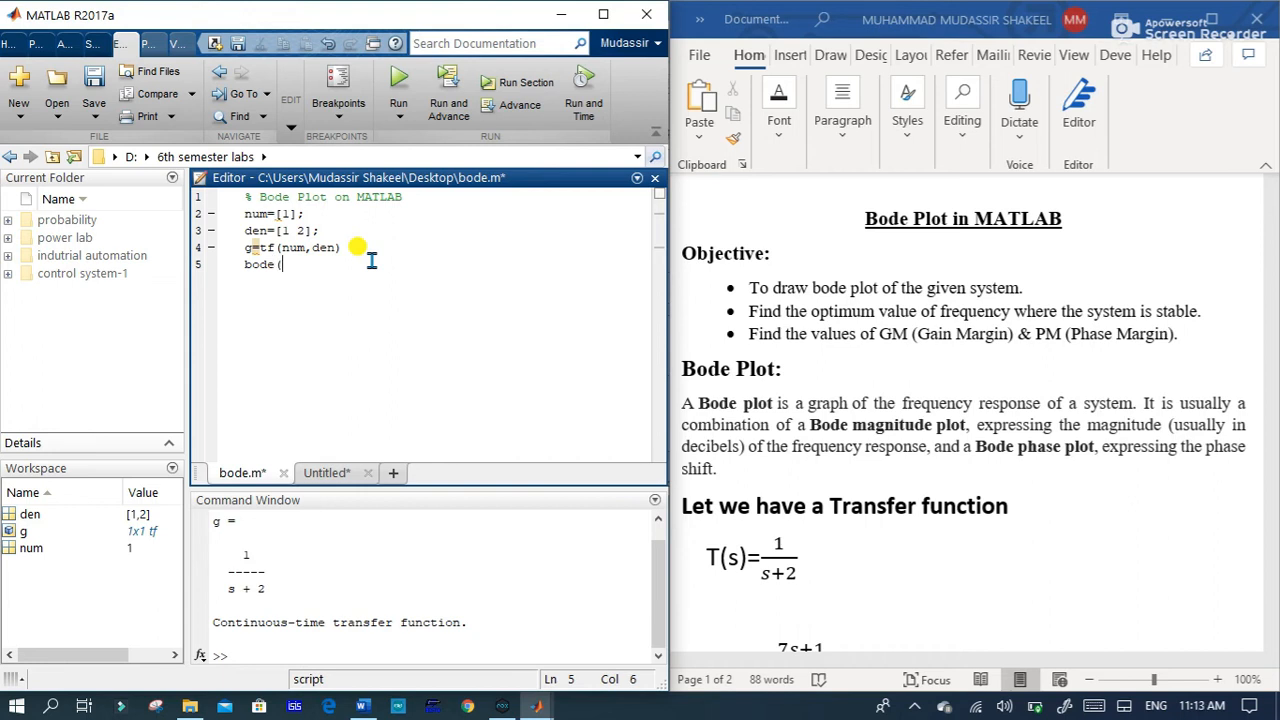
text(g))
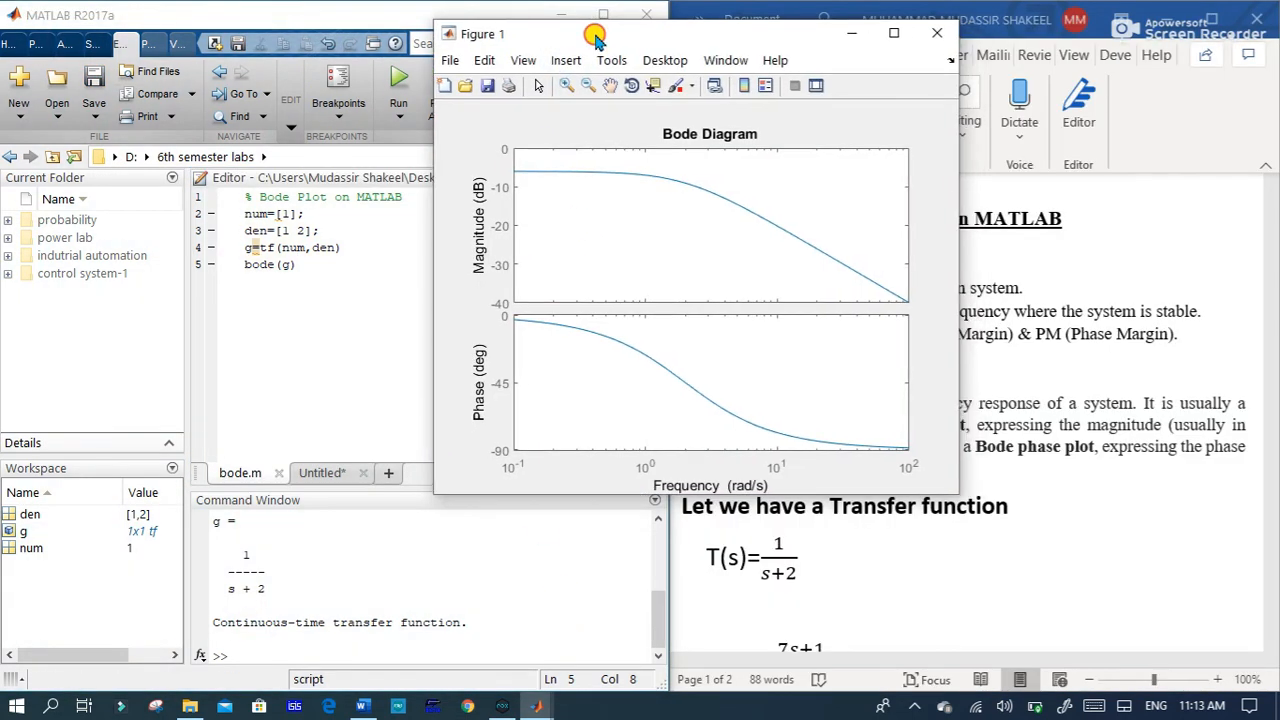
mouse_move(648, 178)
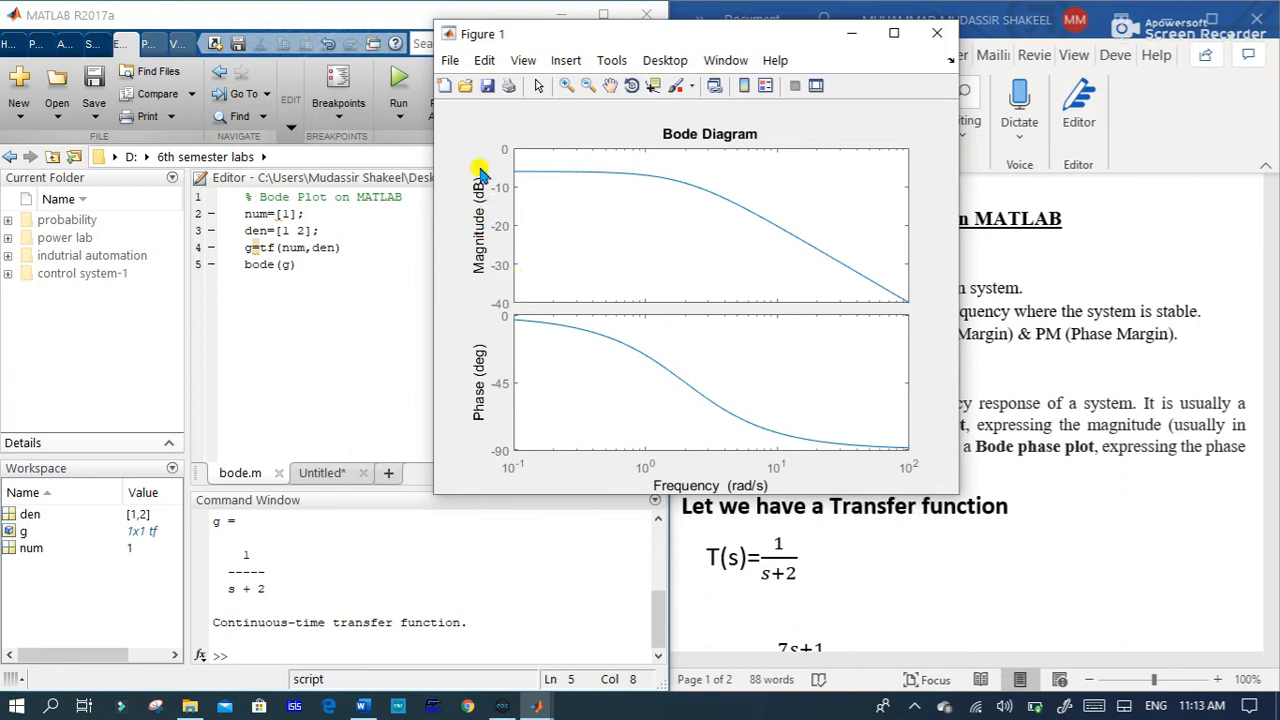
mouse_move(450, 350)
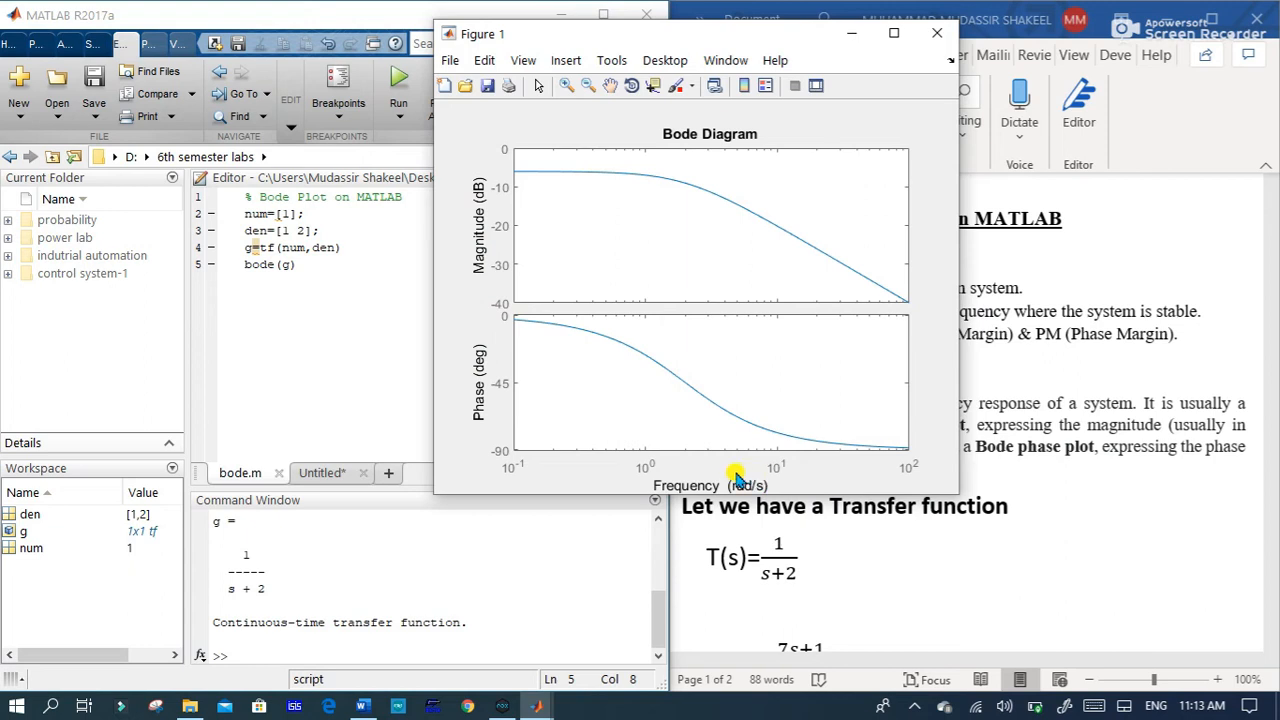
mouse_move(778, 152)
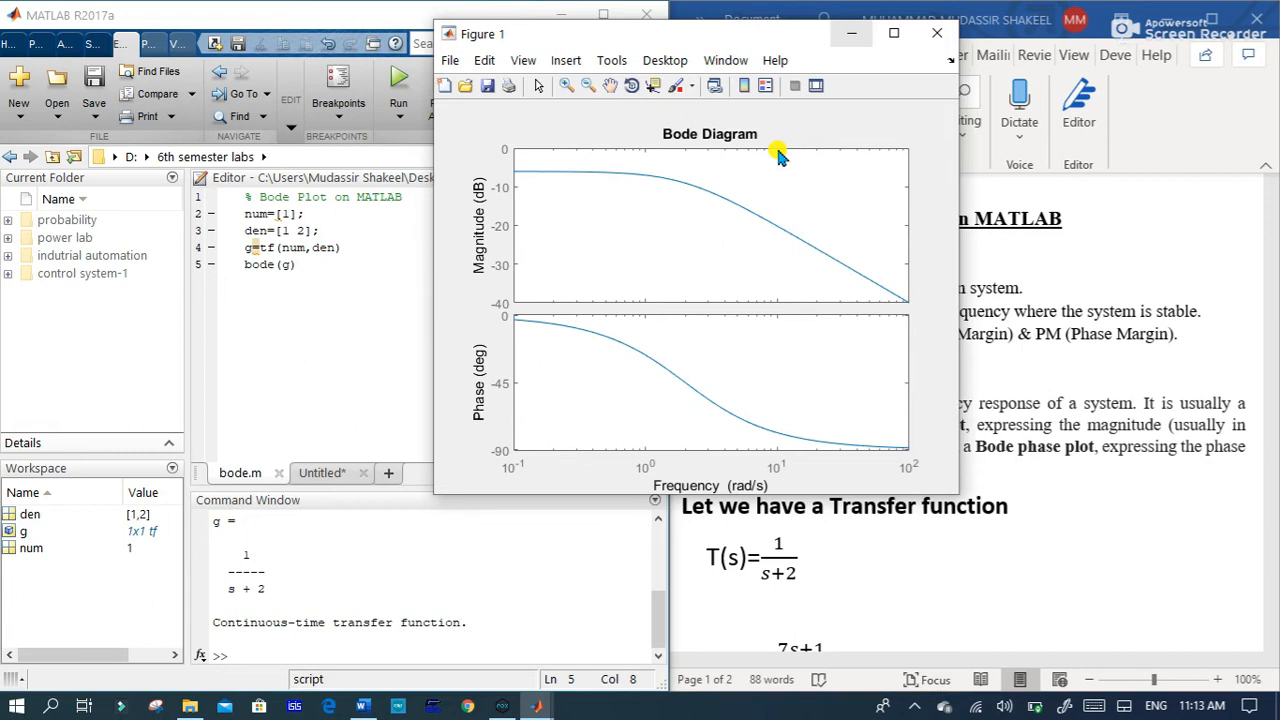
mouse_move(852, 36)
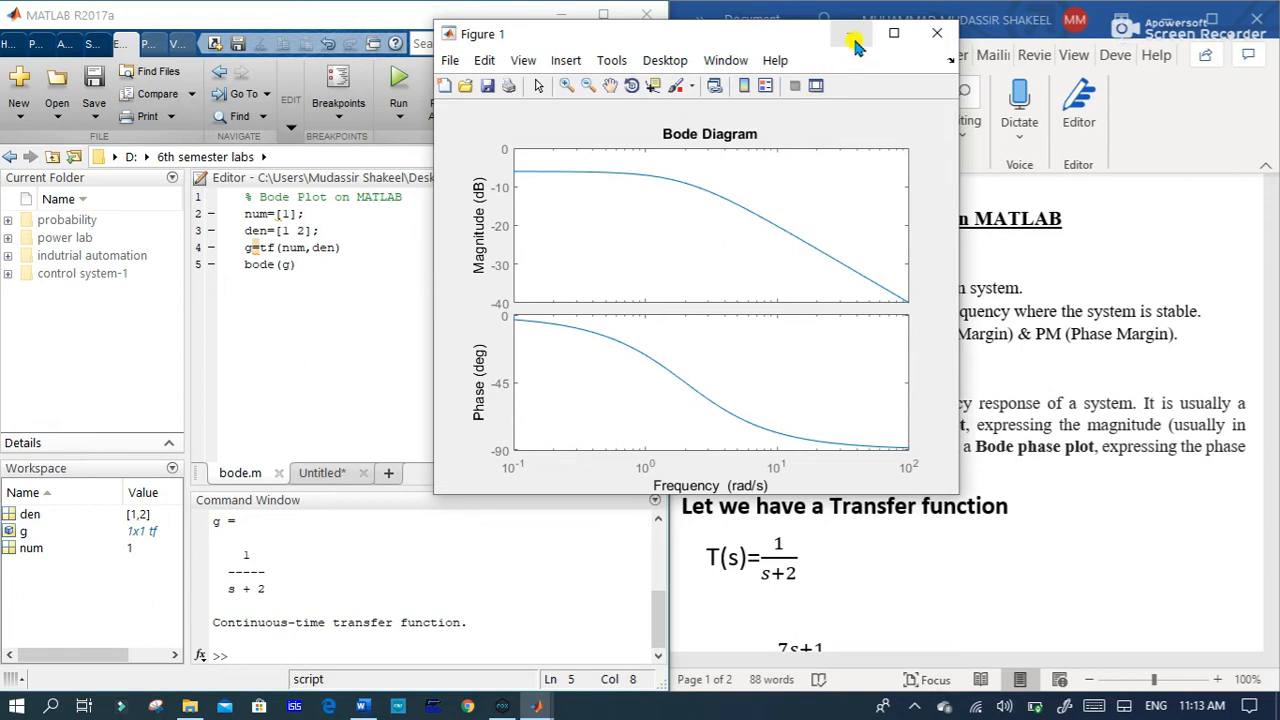
Step: Close Figure 1 and replace bode(g) with margin(g) in the script
click(936, 32)
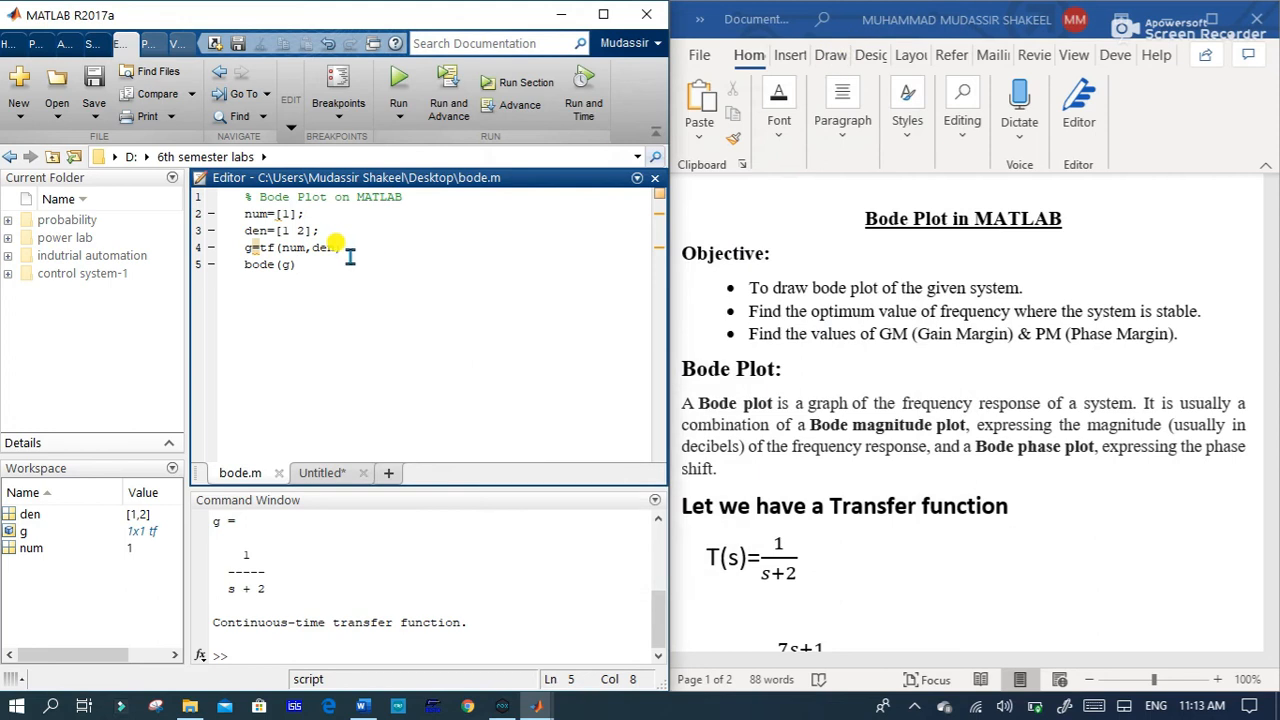
text(m)
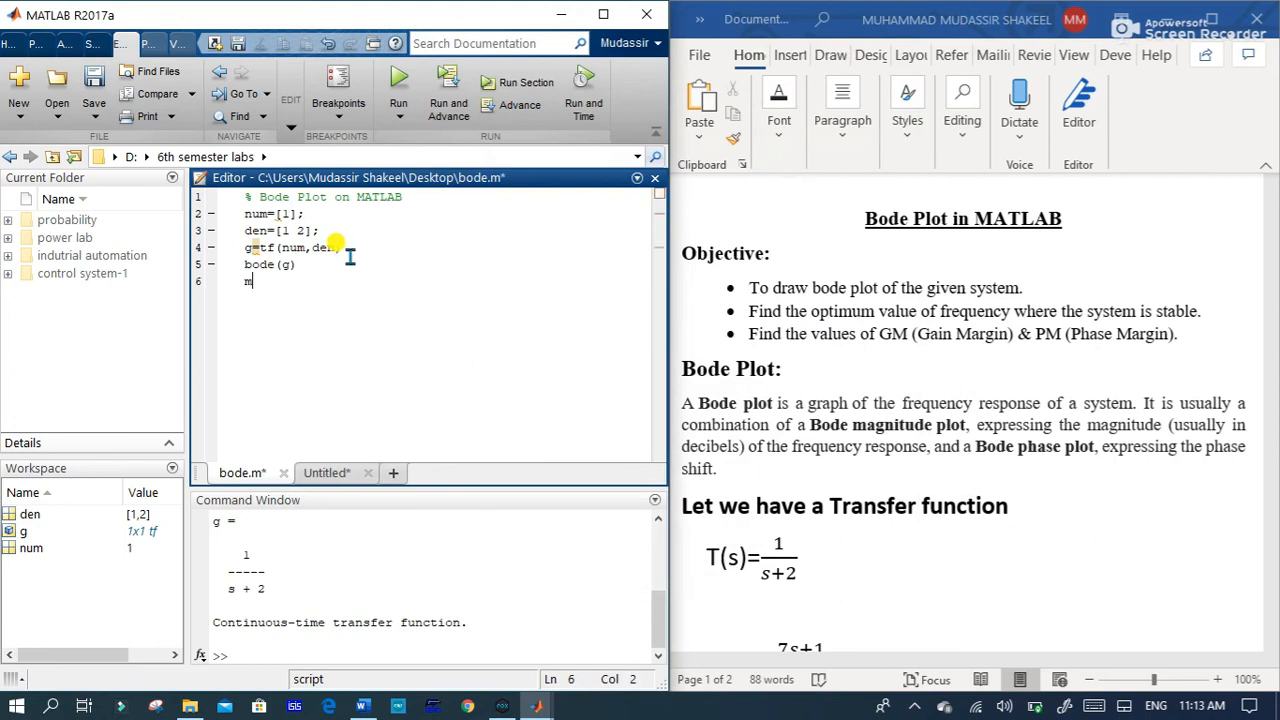
text(argin)
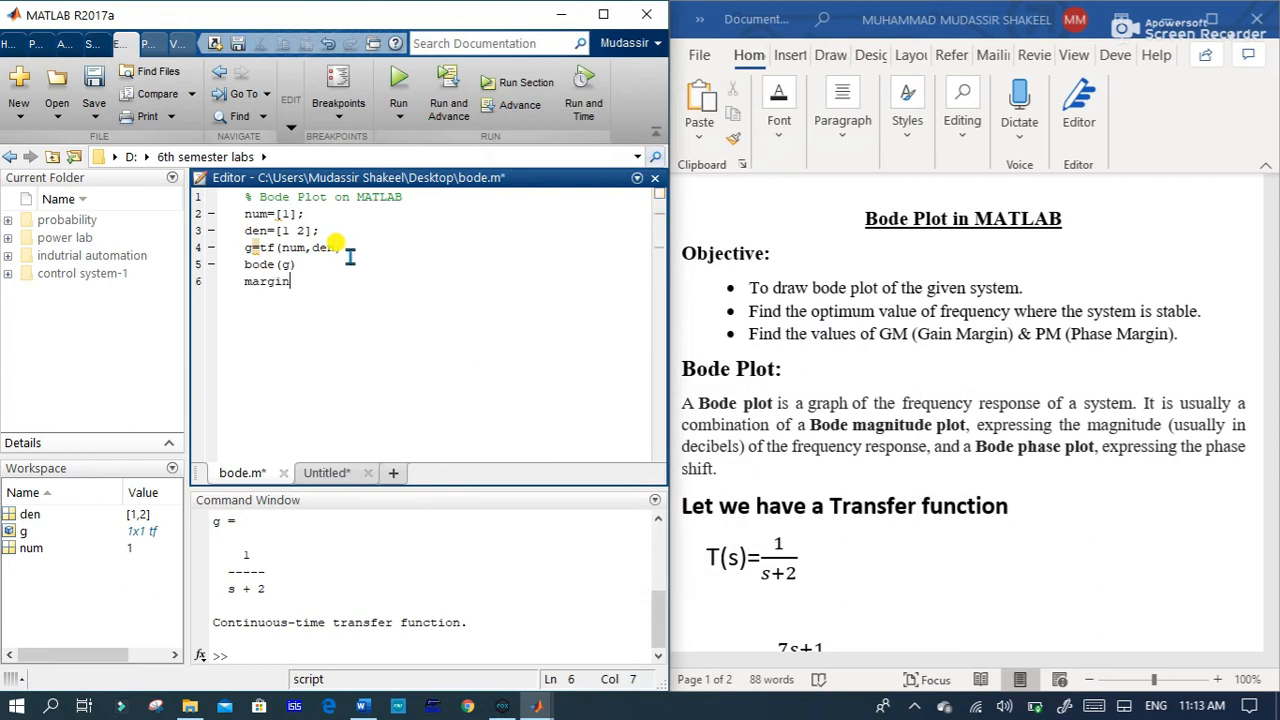
text(()
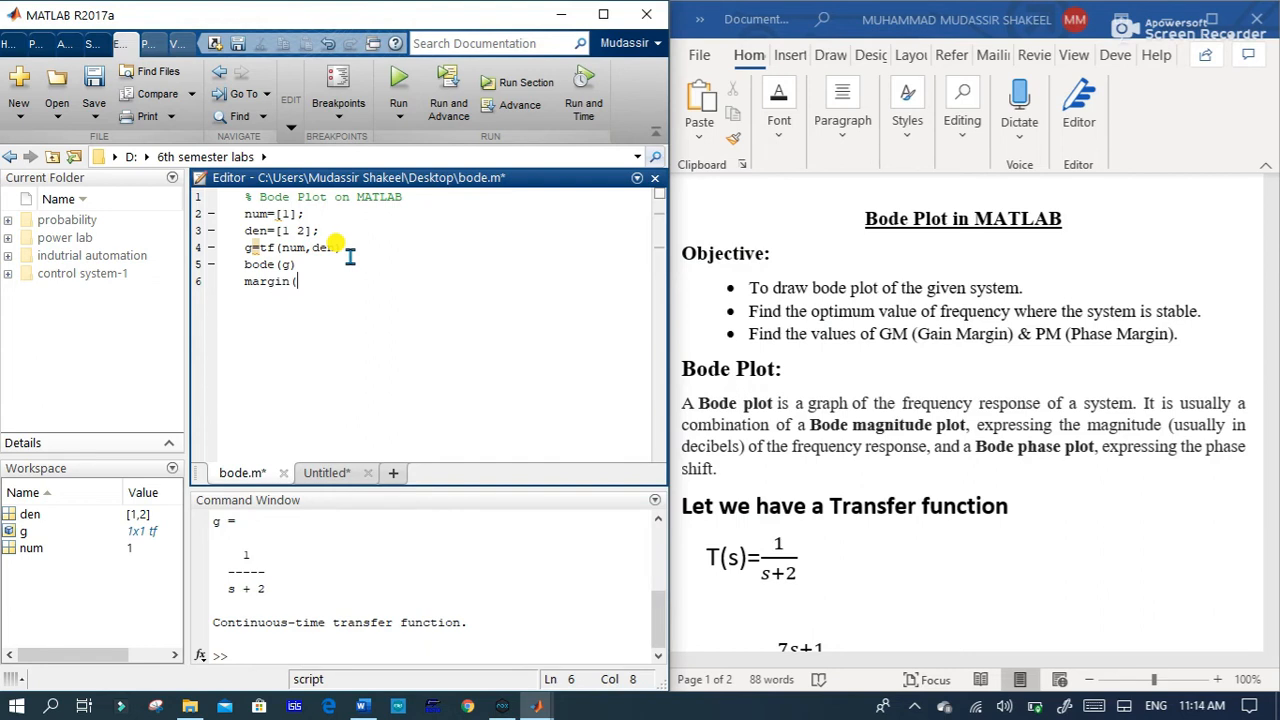
text(g)
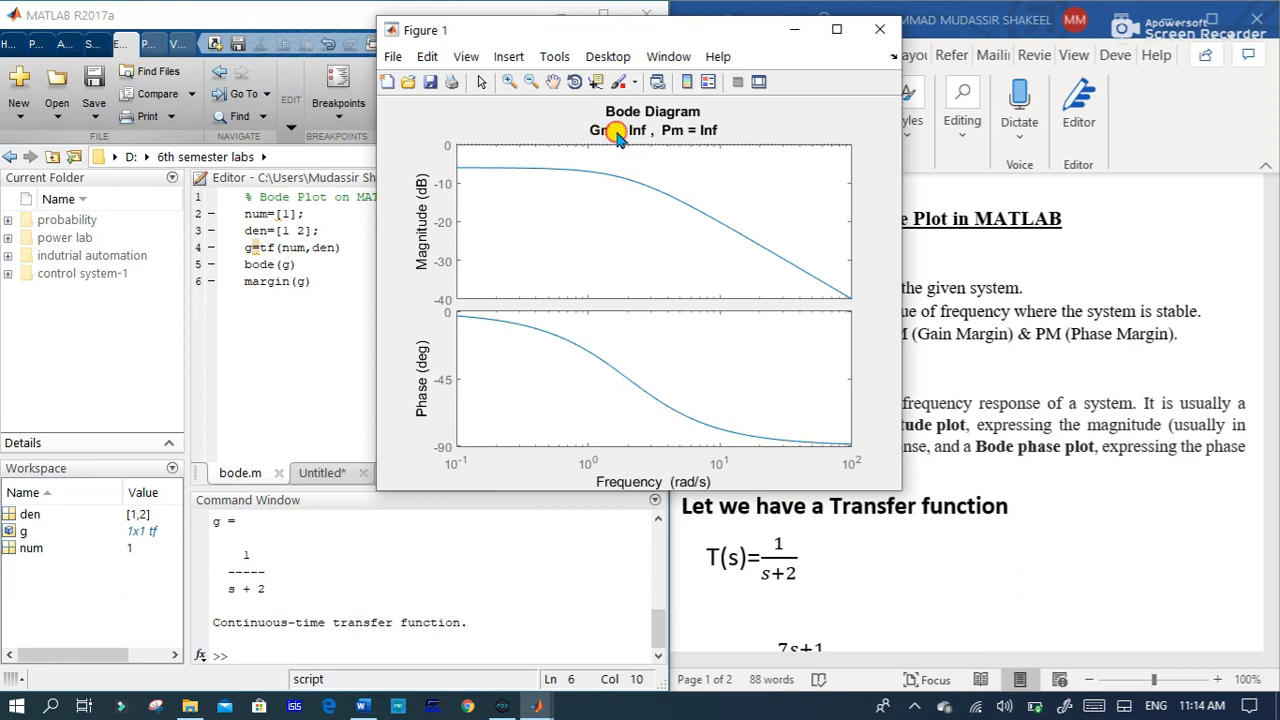
mouse_move(688, 136)
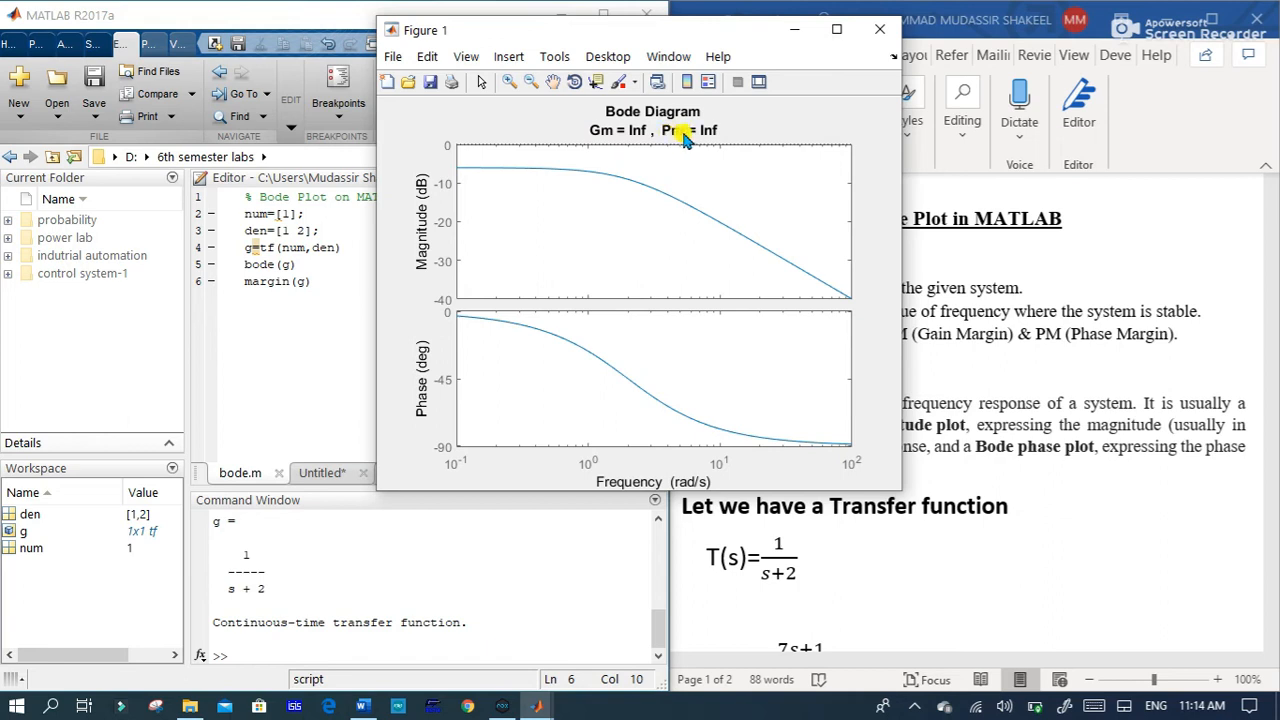
mouse_move(704, 138)
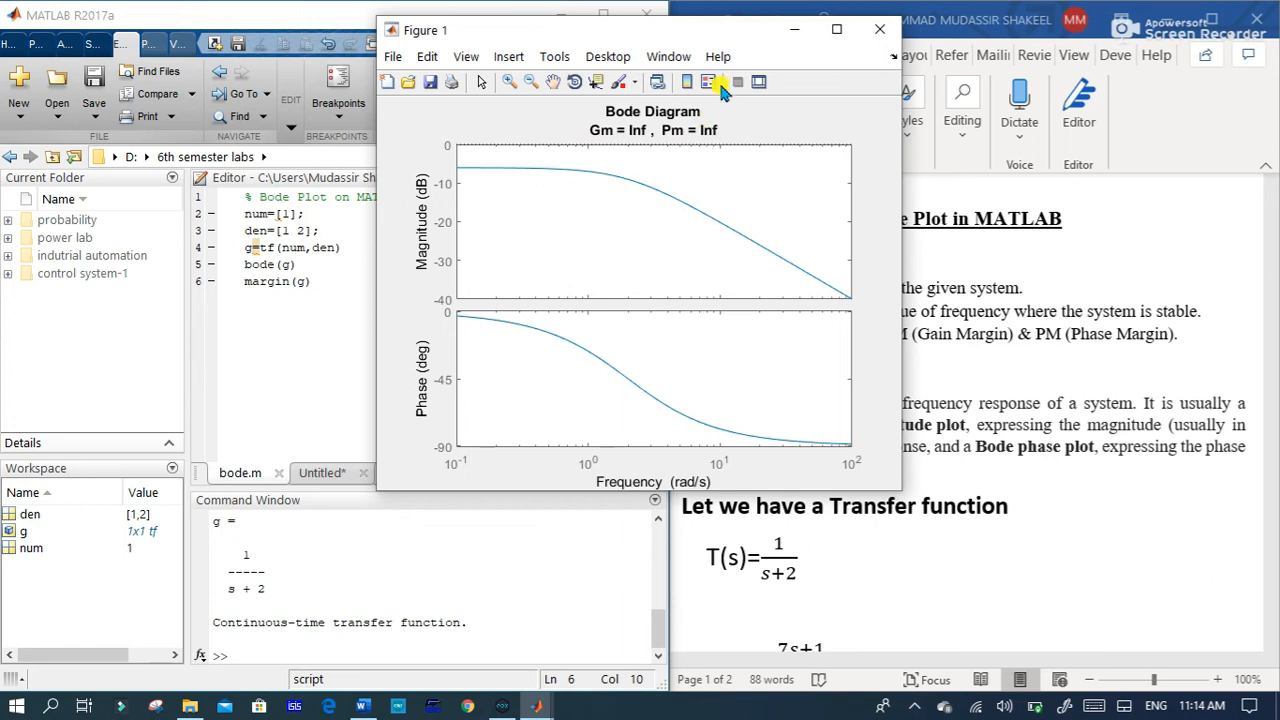
Step: Close the margin figures around rerunning with num=[7 1], den=[9 2 10]
click(878, 28)
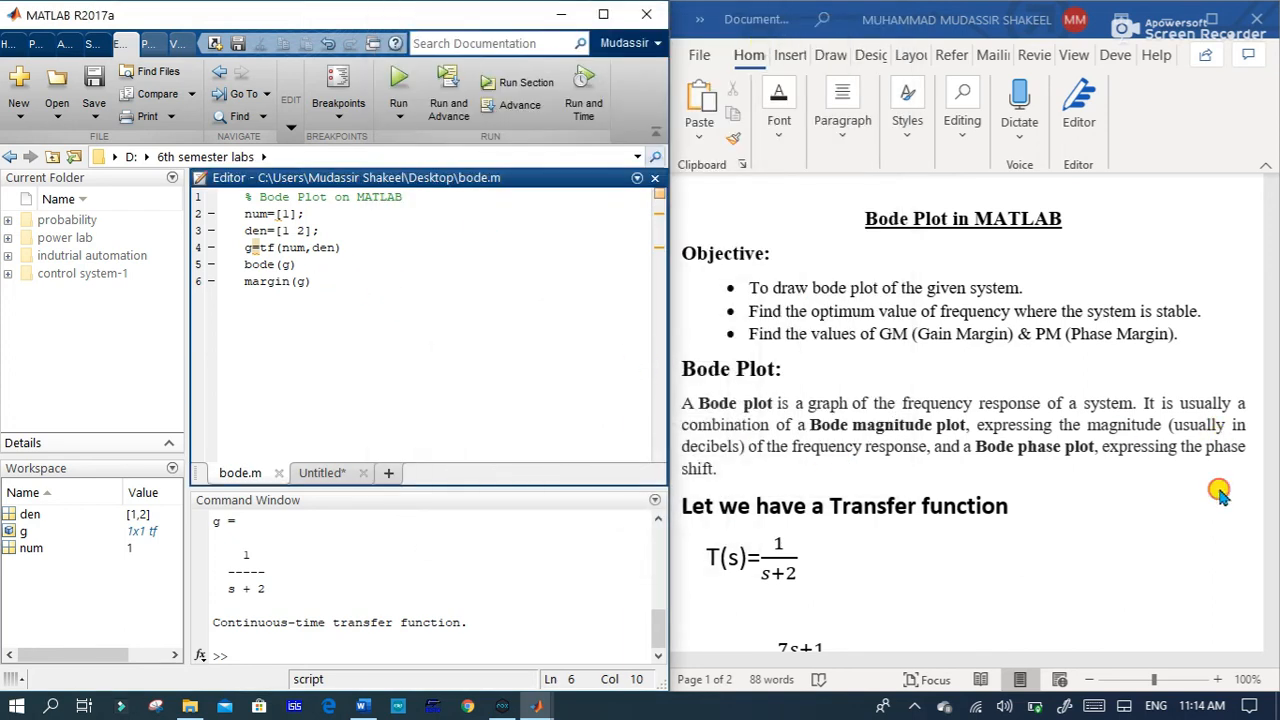
scroll(down, 3)
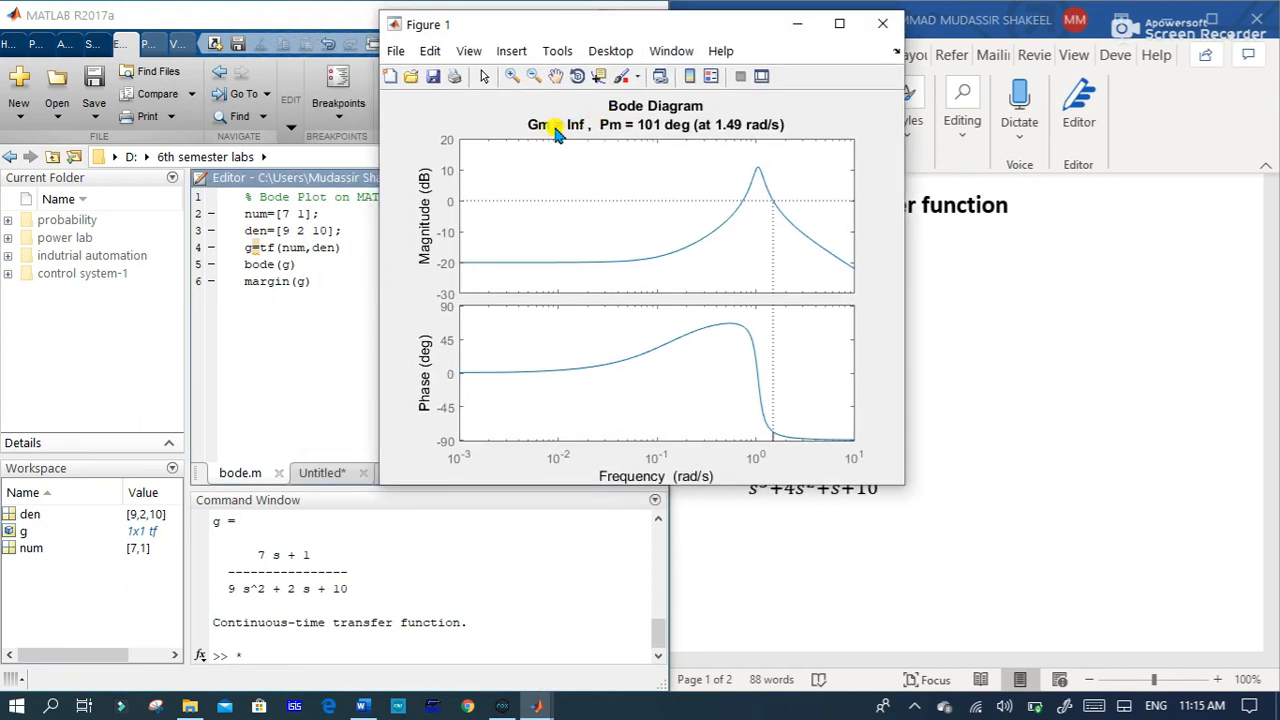
mouse_move(548, 132)
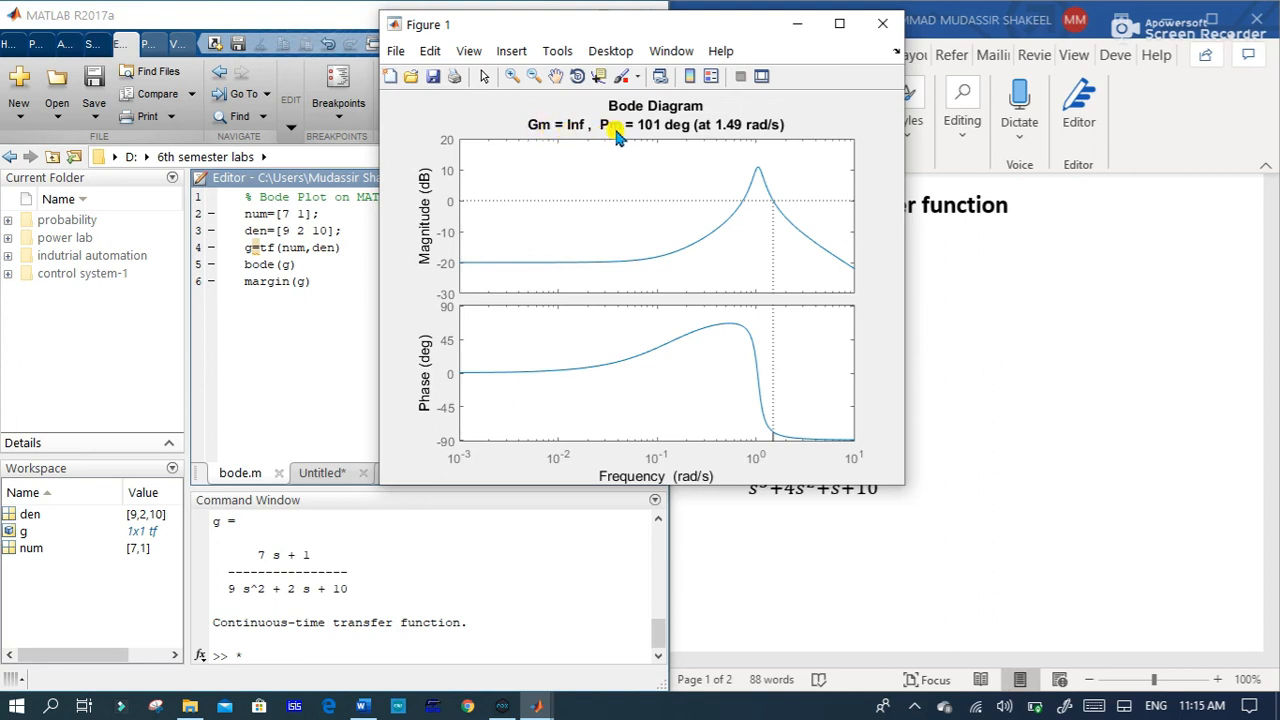
mouse_move(658, 132)
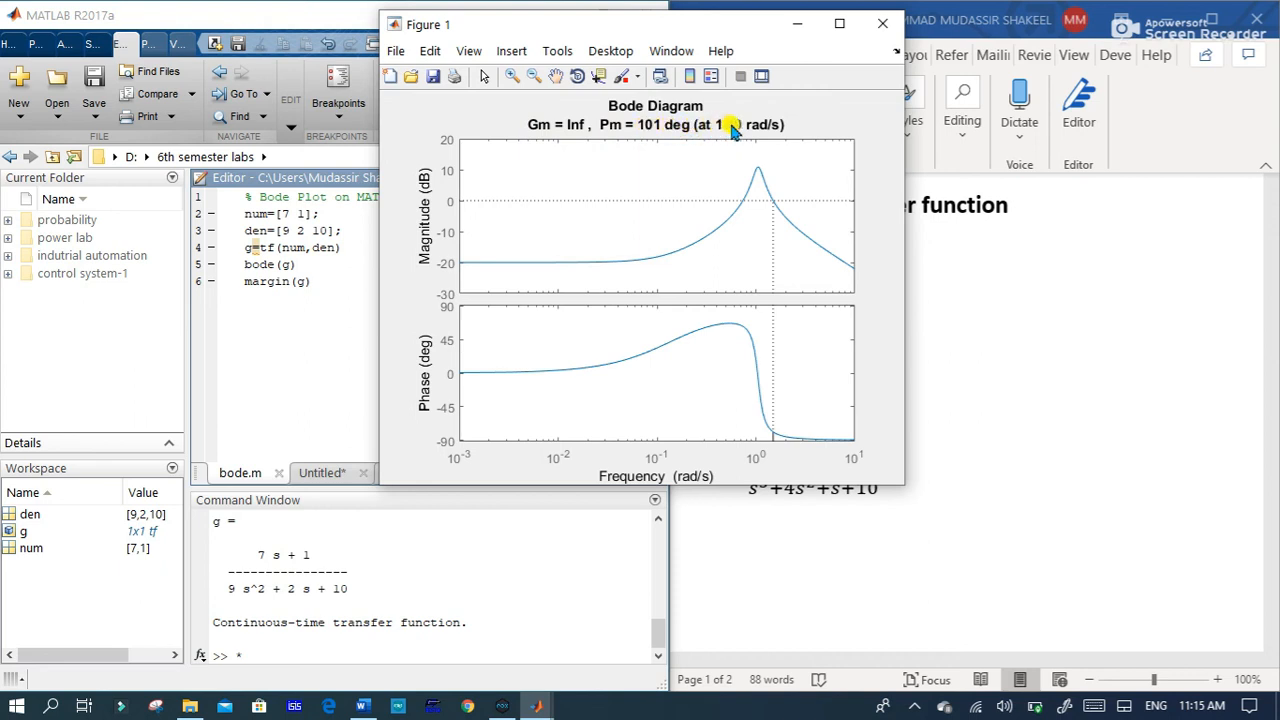
click(880, 24)
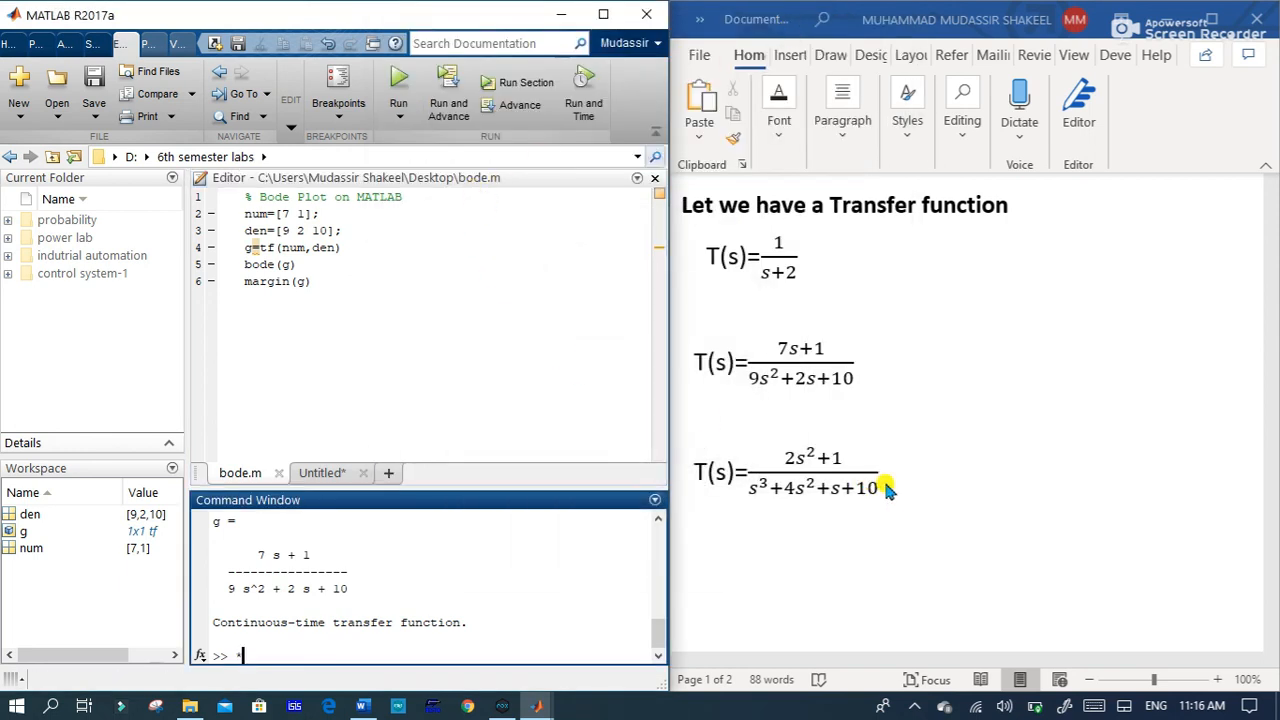
Step: Return to the script to change coefficients to num=[2 1], den=[1 4 1 10]
click(330, 390)
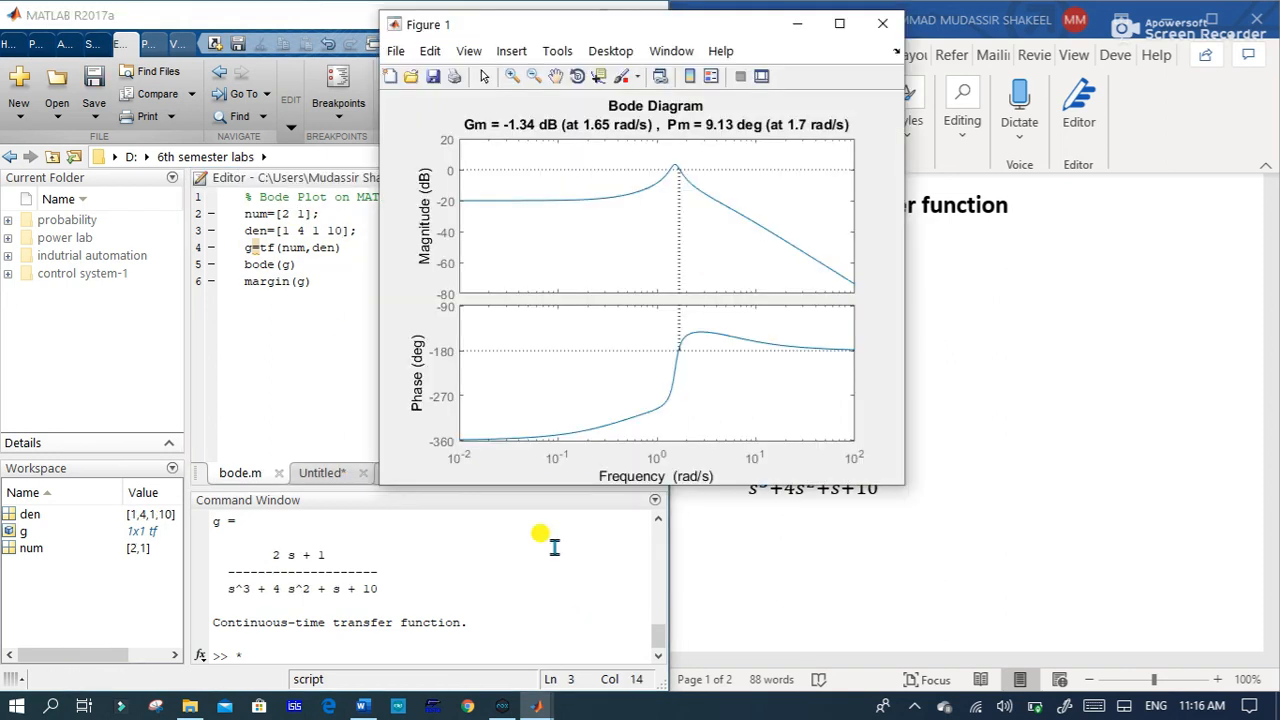
mouse_move(480, 190)
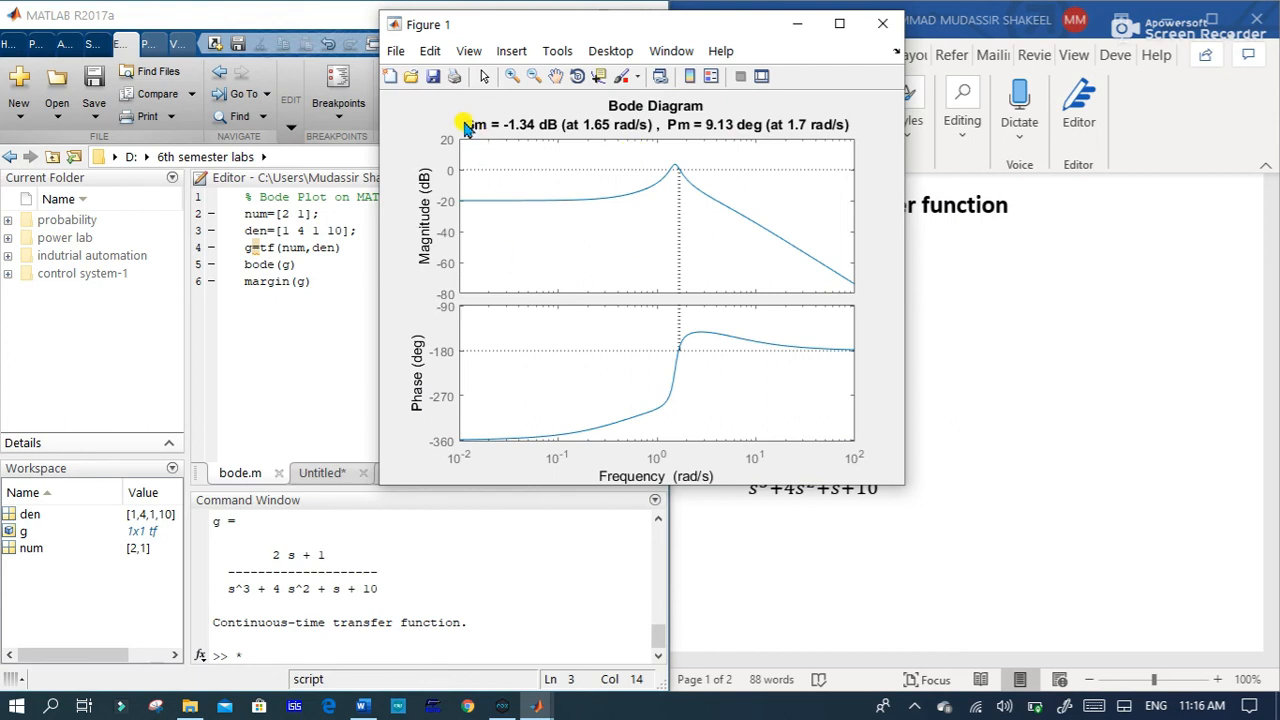
mouse_move(524, 136)
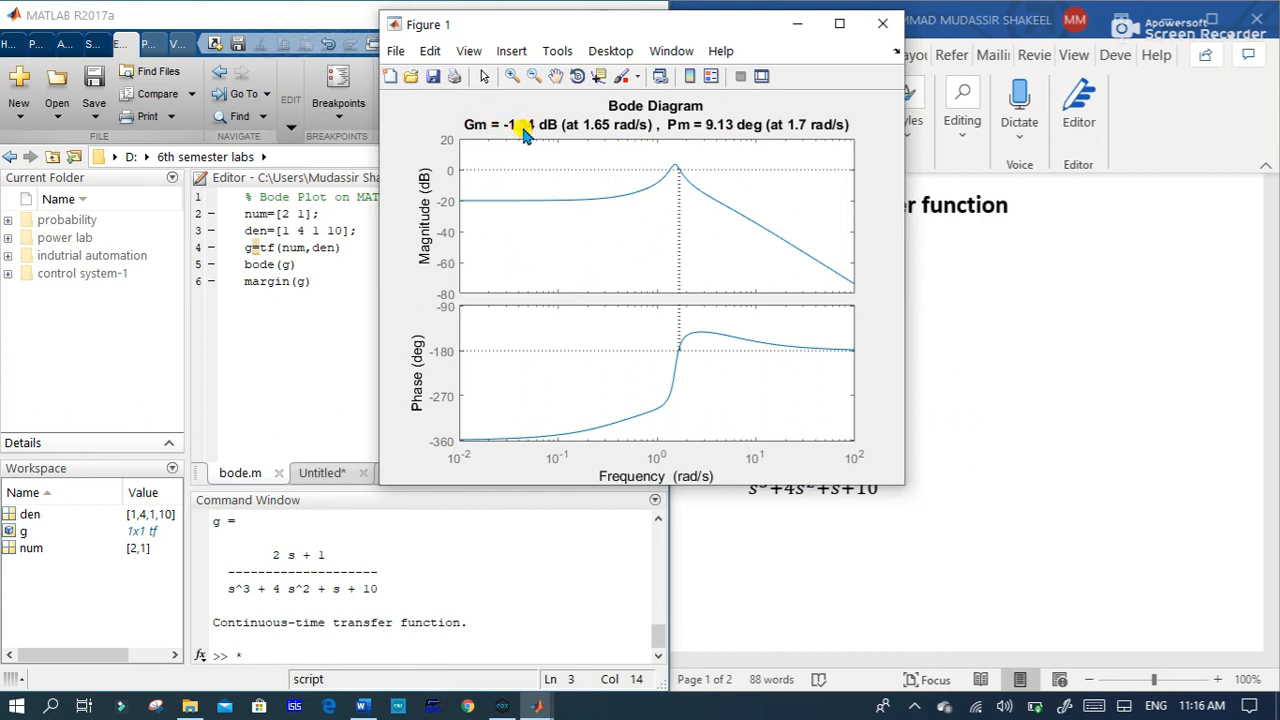
mouse_move(548, 136)
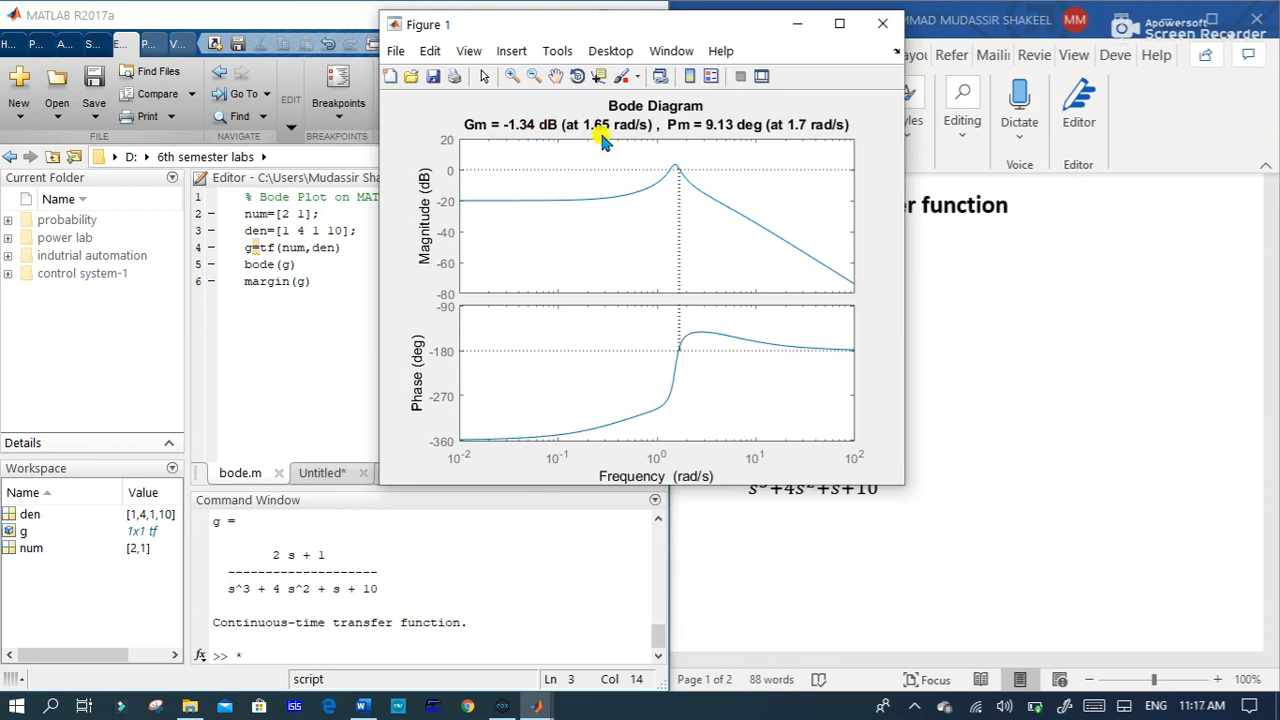
mouse_move(690, 130)
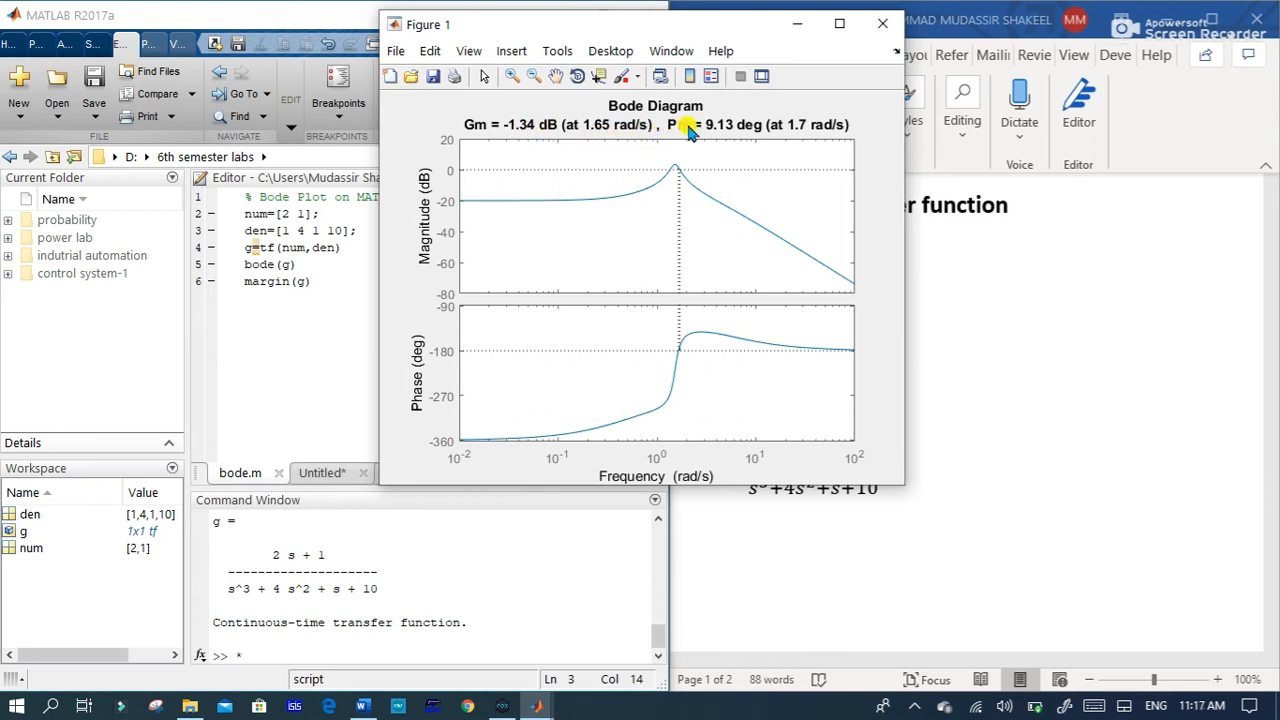
mouse_move(724, 130)
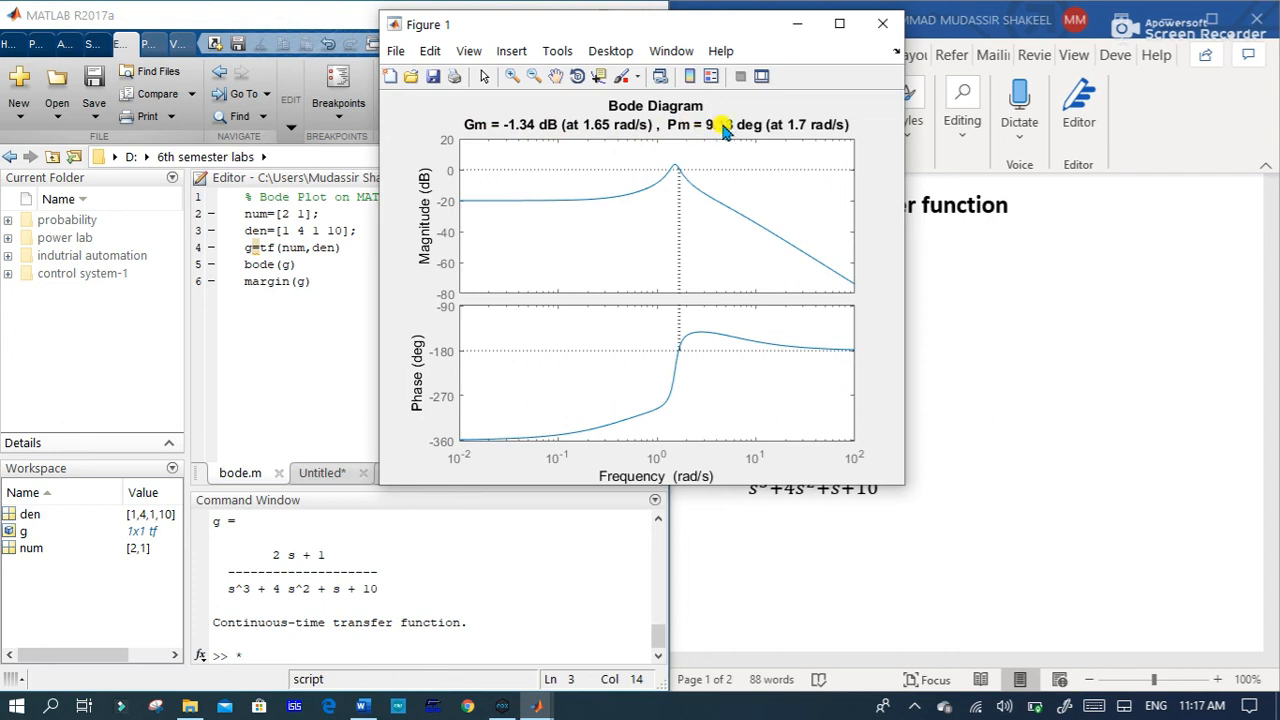
mouse_move(784, 132)
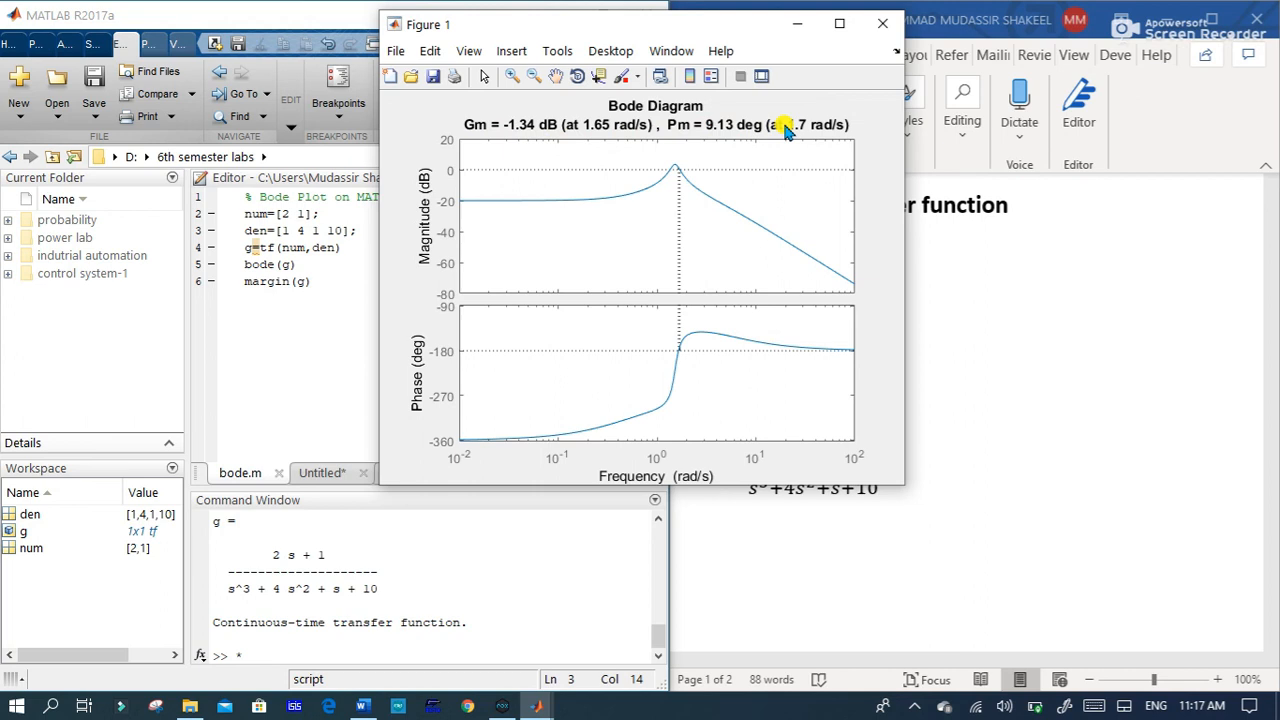
mouse_move(688, 208)
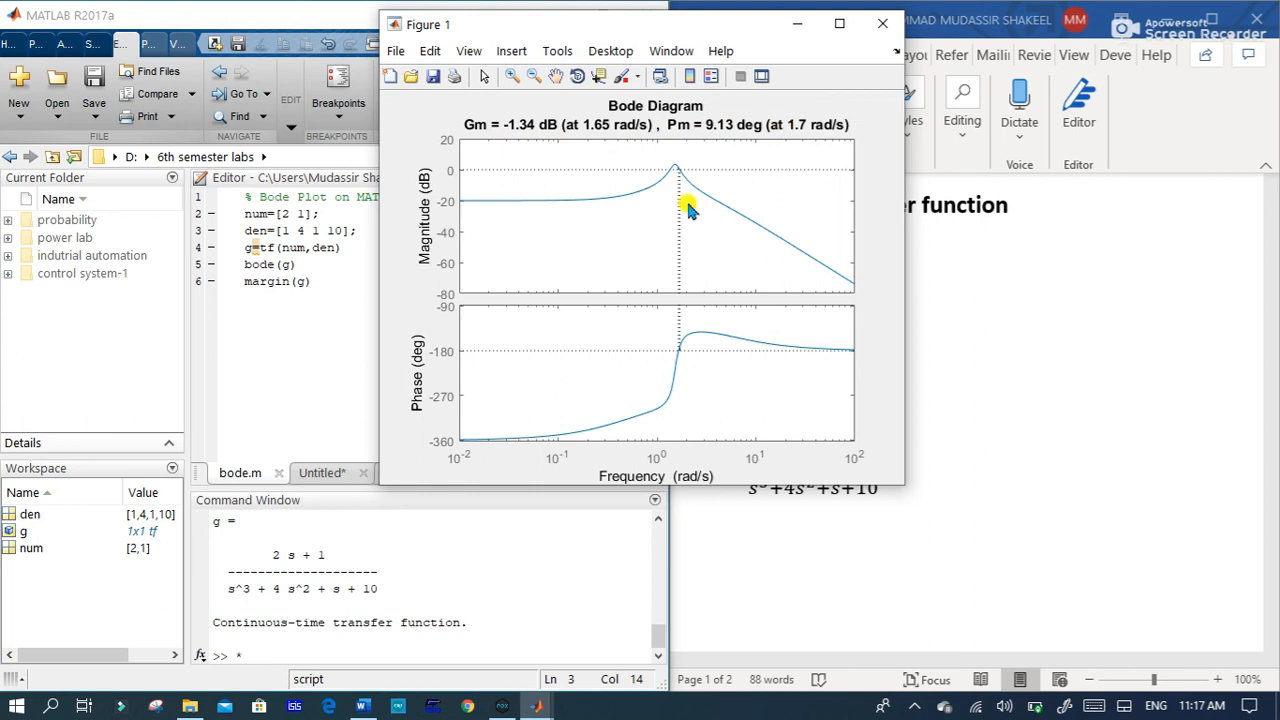